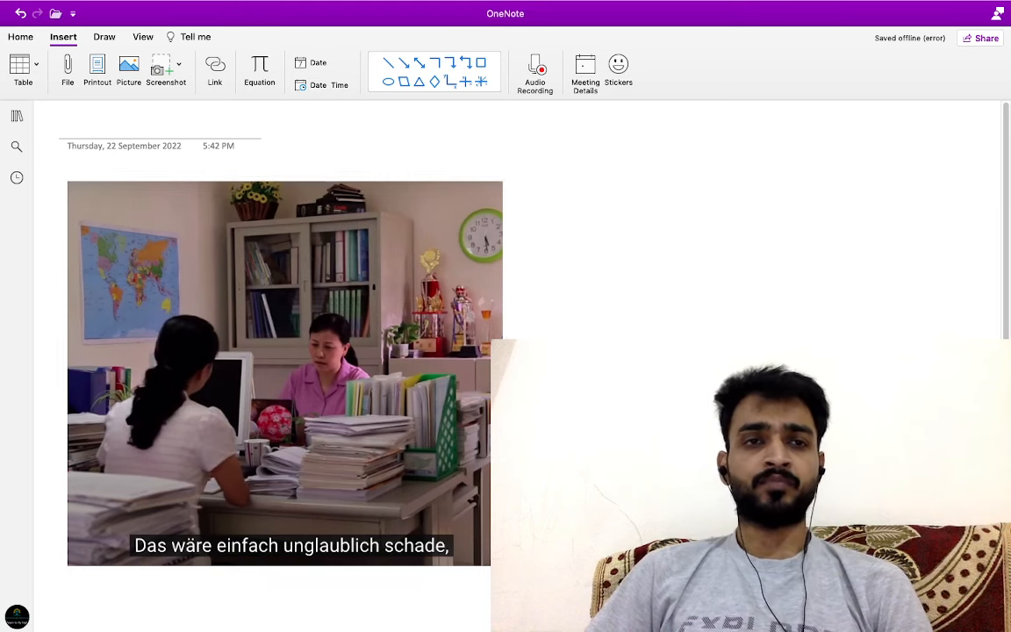
Handwrite 'Schade – pity' and 'Wäre – K II' in red beside the subtitle screenshot
left_click(104, 37)
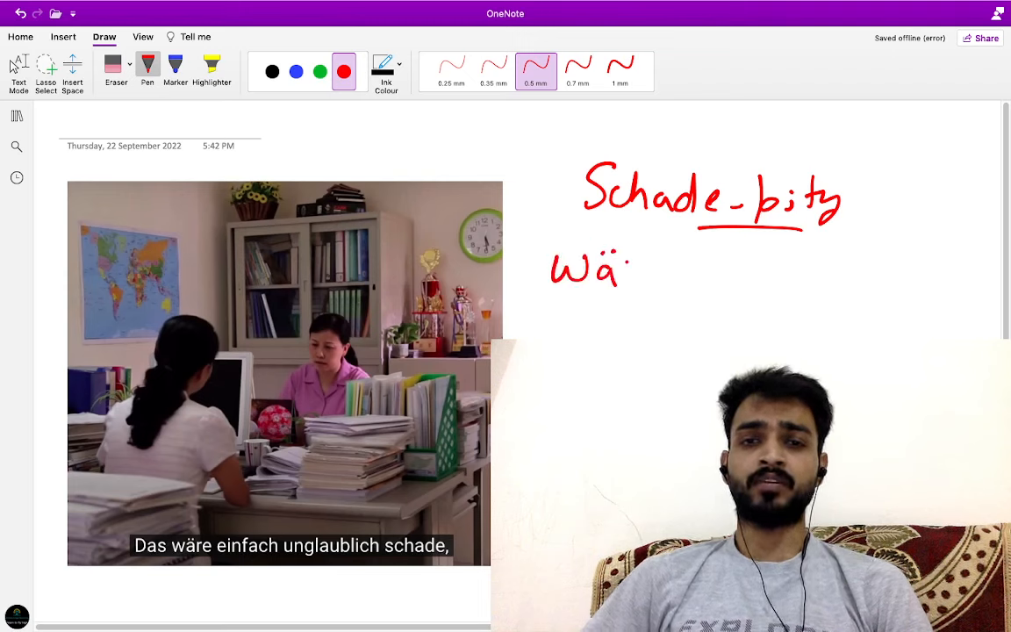
left_click_drag(619, 267, 738, 277)
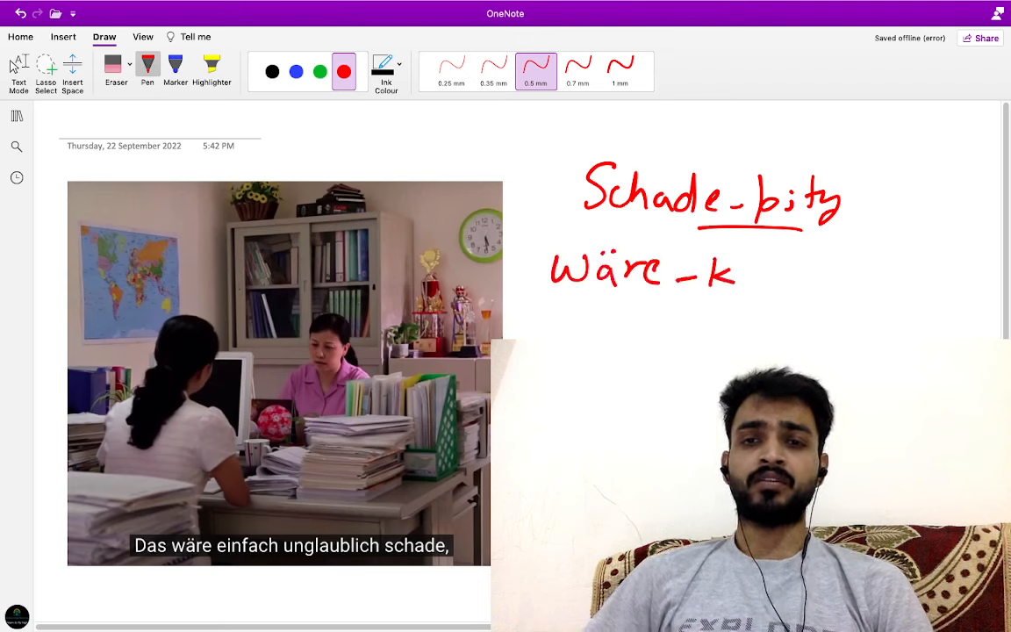
left_click_drag(742, 268, 768, 281)
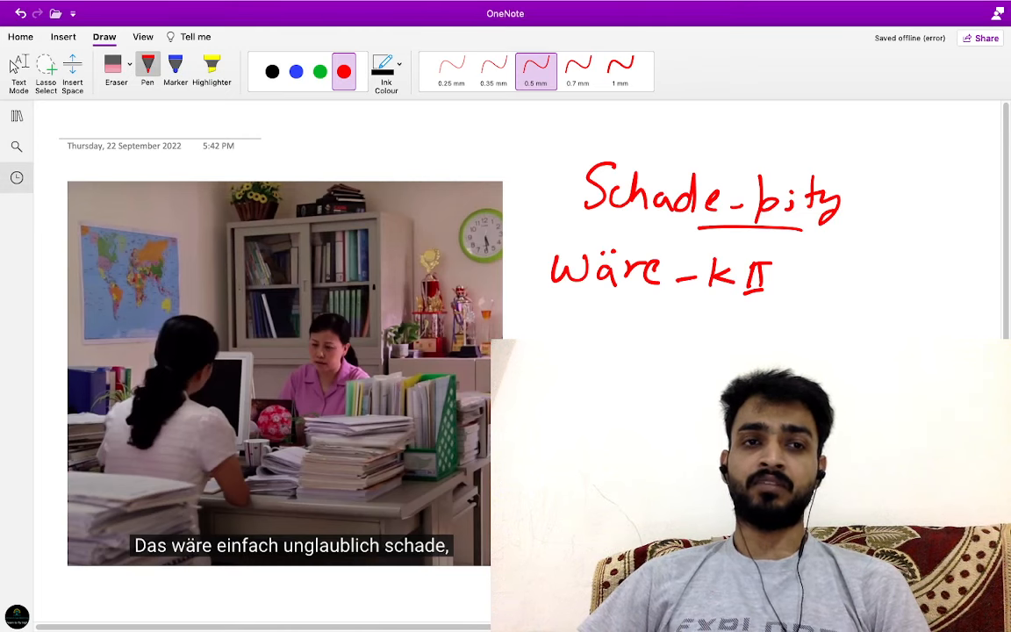
On the 'tolles Kind' page, handwrite 'ein tolles Kind' and 'toll →' in red
left_click(16, 178)
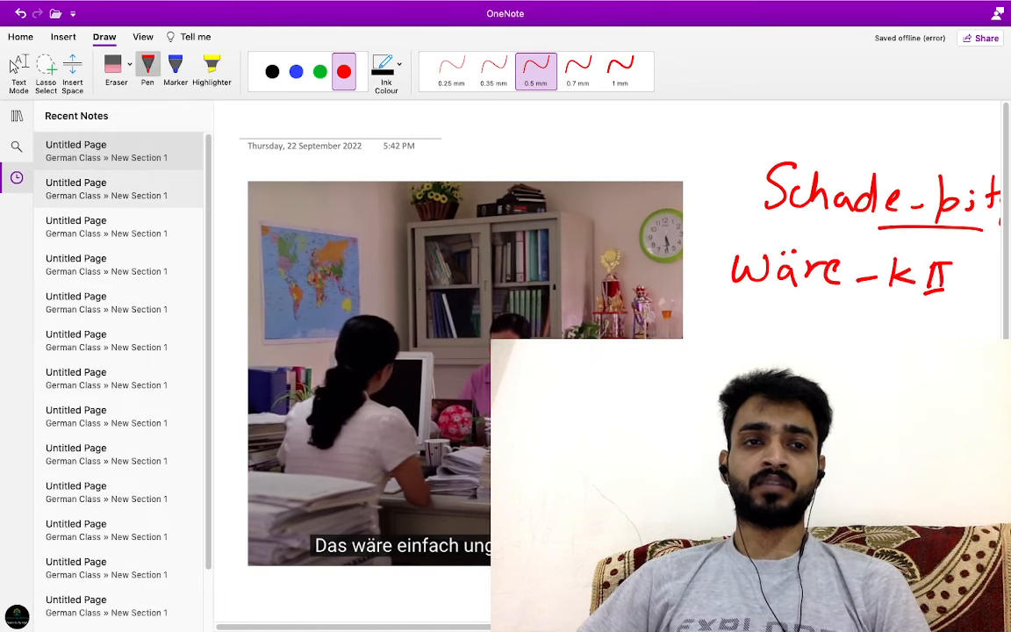
left_click(16, 115)
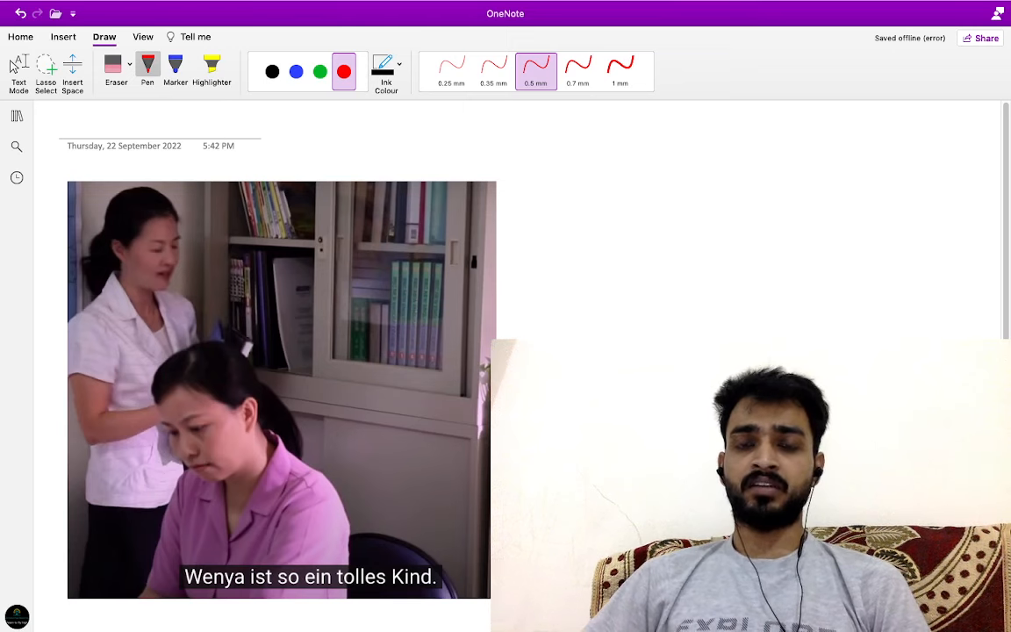
left_click_drag(549, 201, 654, 188)
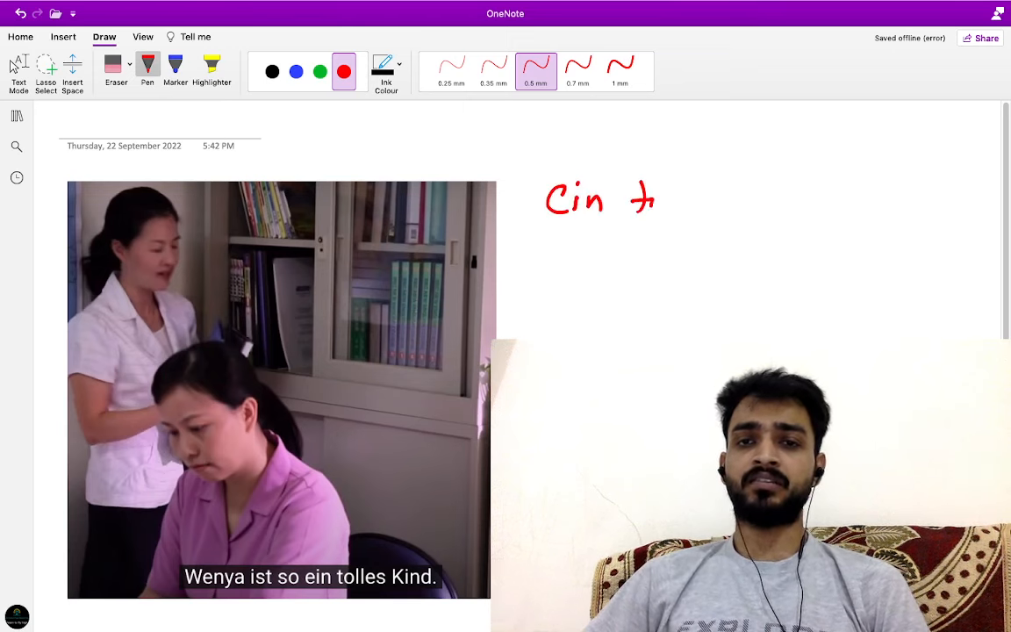
left_click_drag(654, 197, 720, 207)
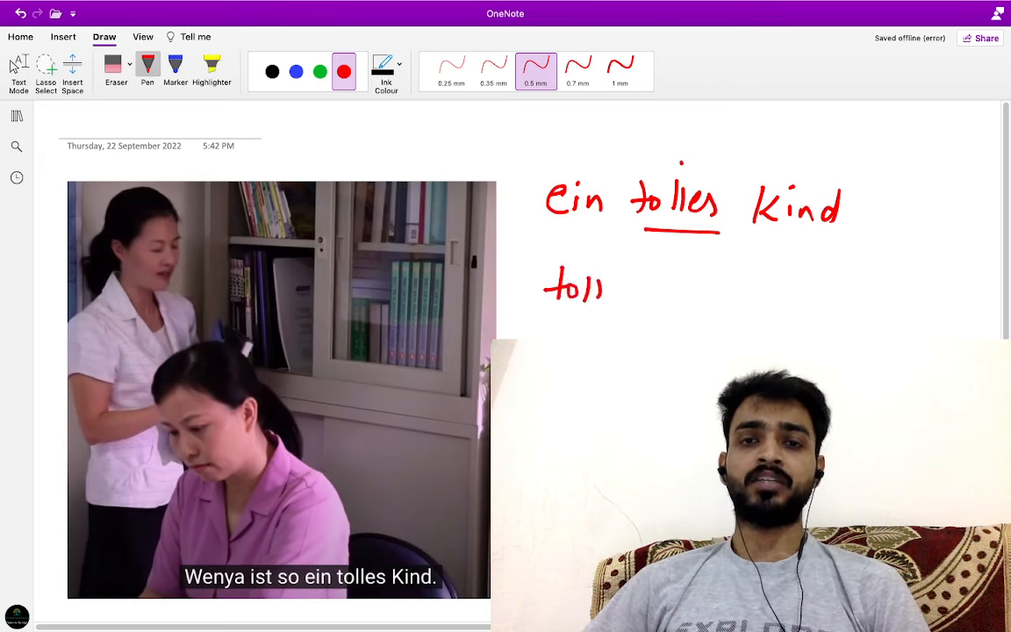
left_click_drag(605, 288, 663, 294)
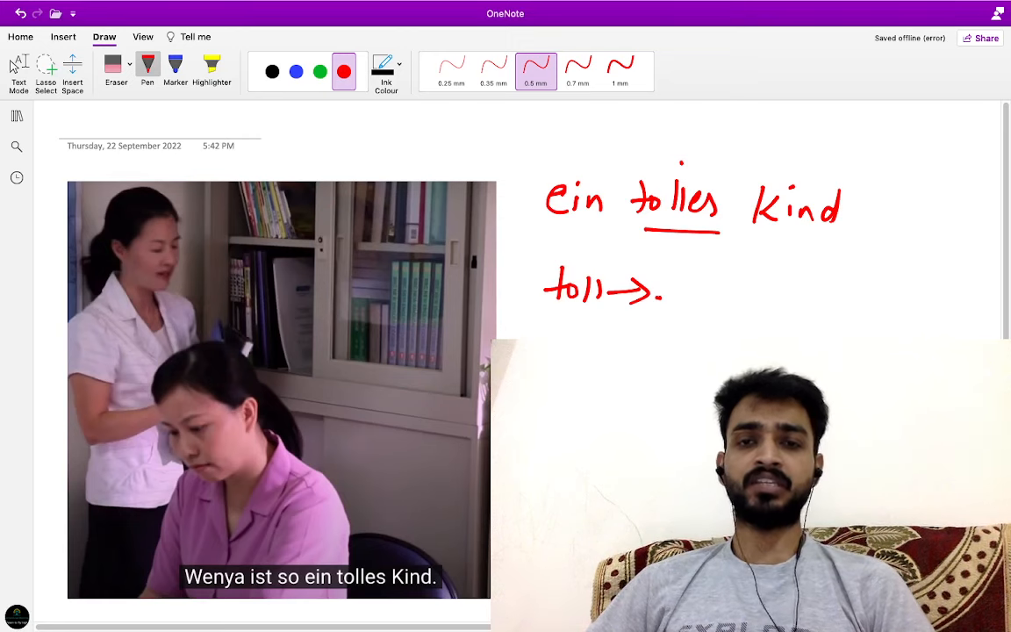
left_click(15, 177)
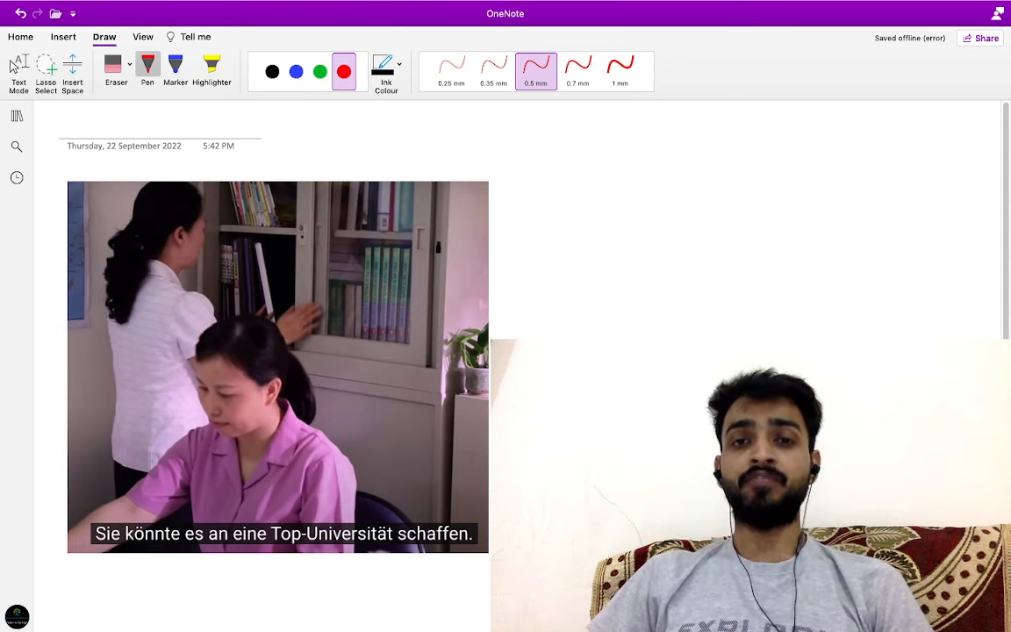
Handwrite 'schaffen – manage' and 'an eine Top-Uni.' in red beside the Top-Universität still
left_click_drag(553, 171, 632, 171)
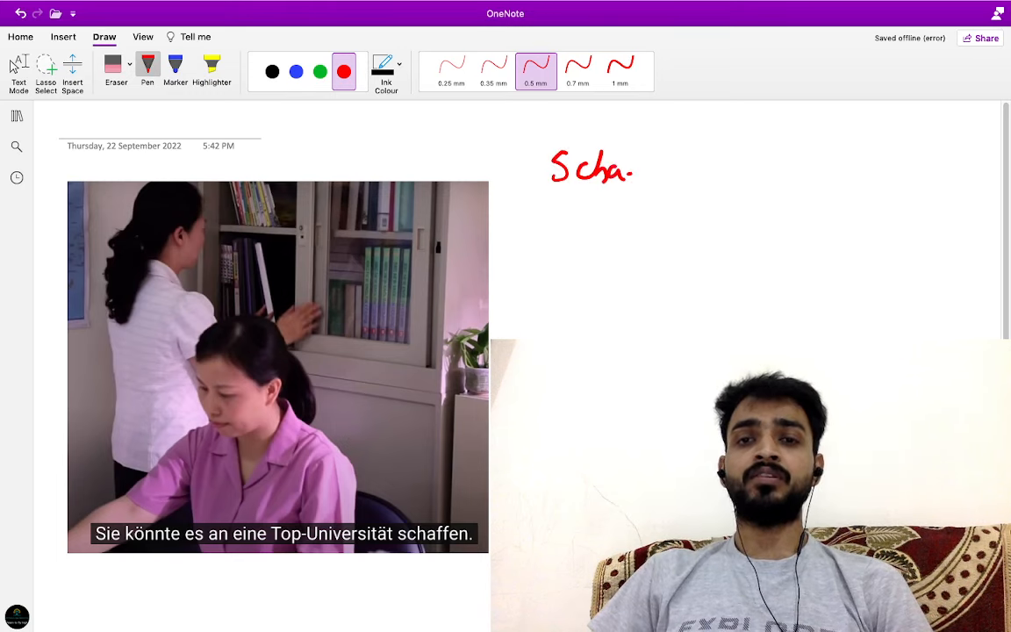
left_click_drag(632, 176, 694, 175)
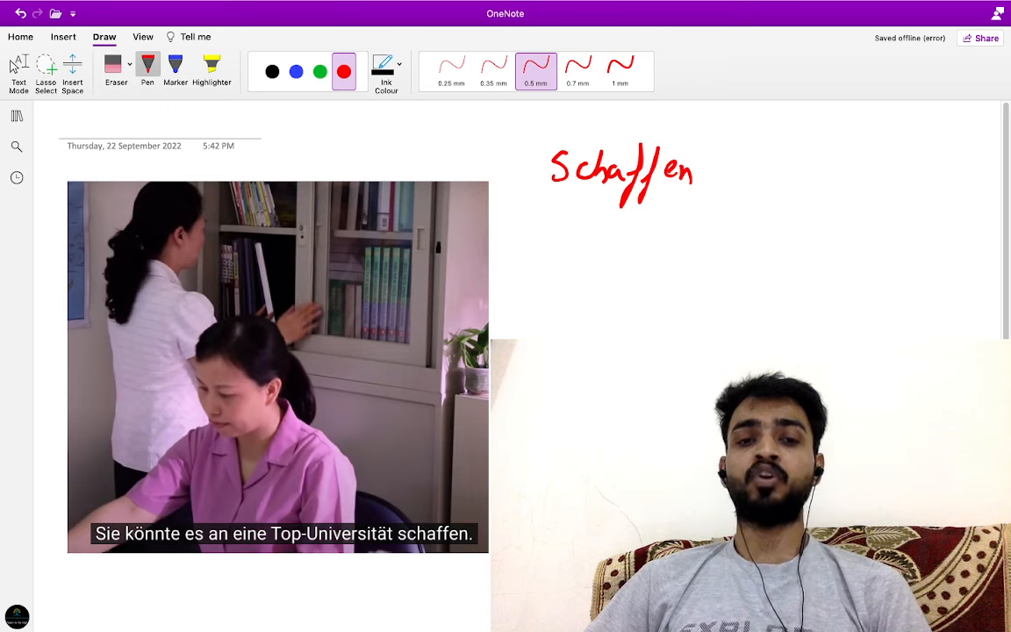
left_click_drag(703, 167, 733, 167)
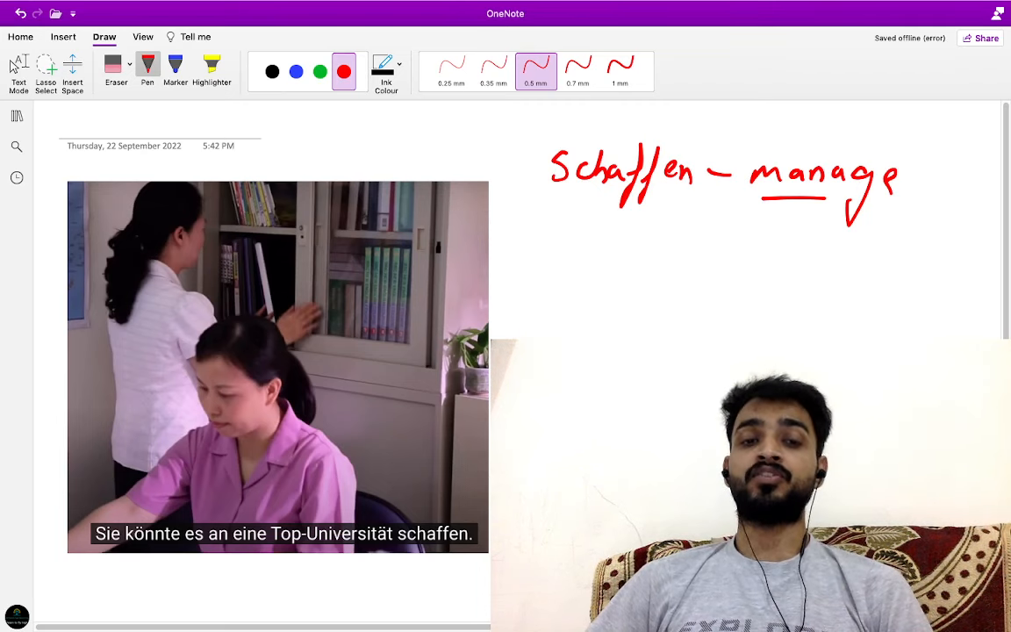
left_click_drag(549, 255, 579, 246)
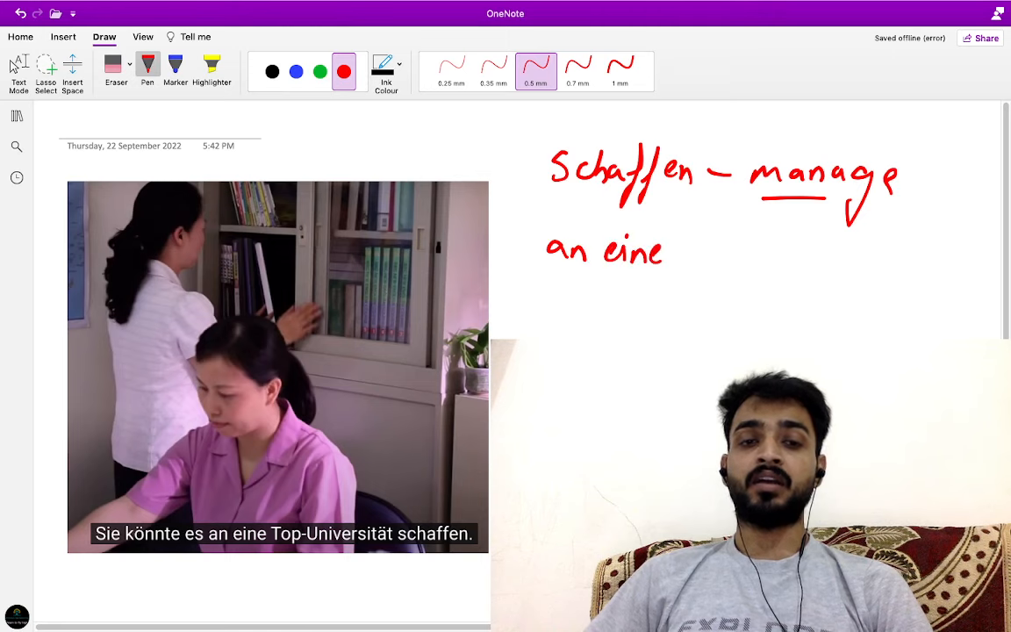
left_click_drag(680, 250, 773, 259)
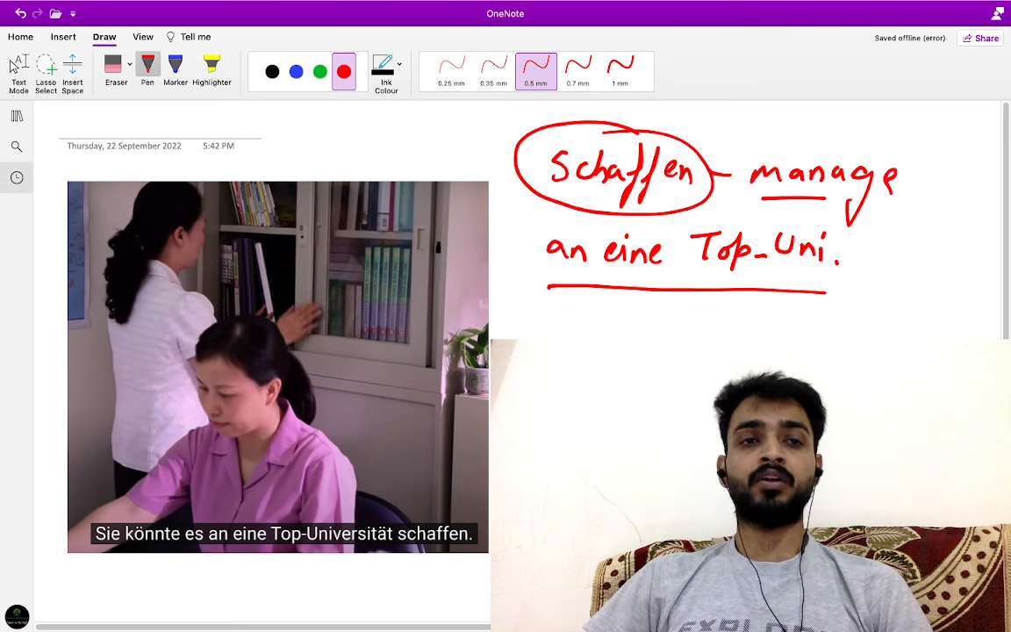
left_click(16, 177)
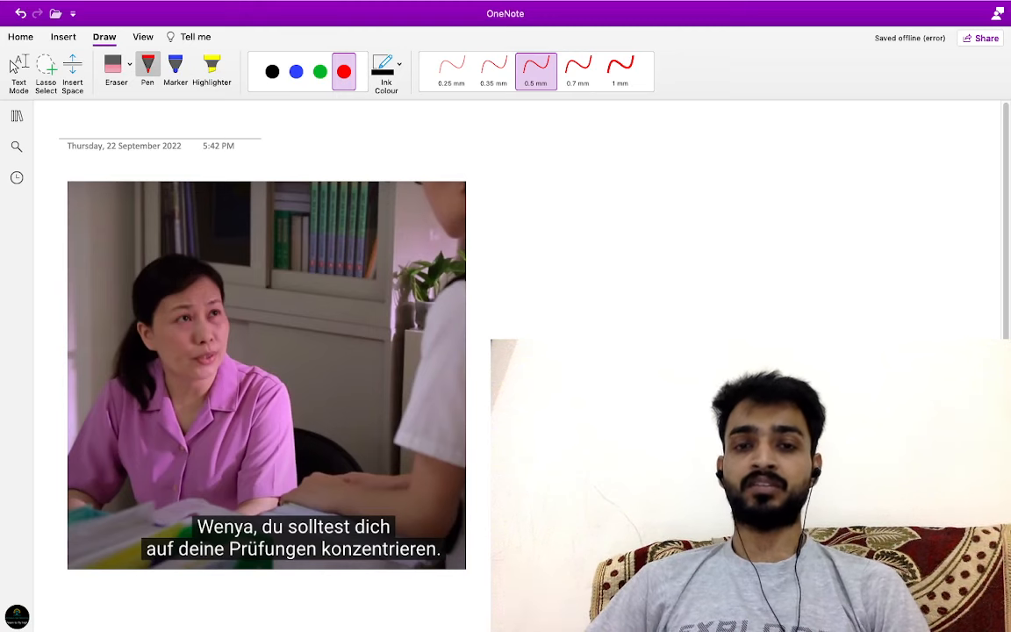
Handwrite 'solltest – advice' in red beside the Prüfungen screenshot
left_click_drag(518, 198, 552, 184)
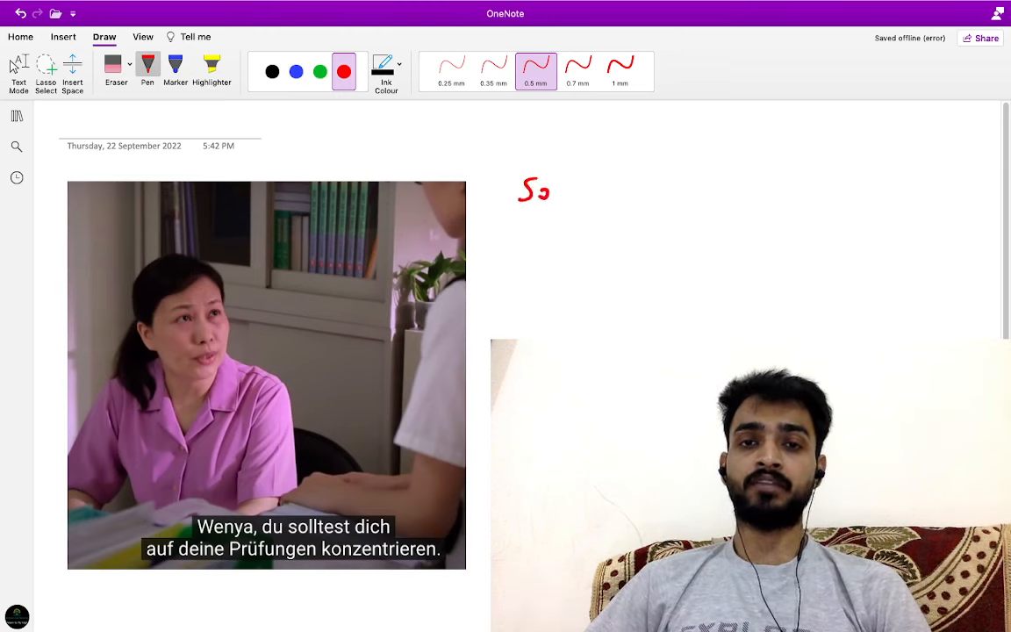
left_click_drag(544, 189, 632, 193)
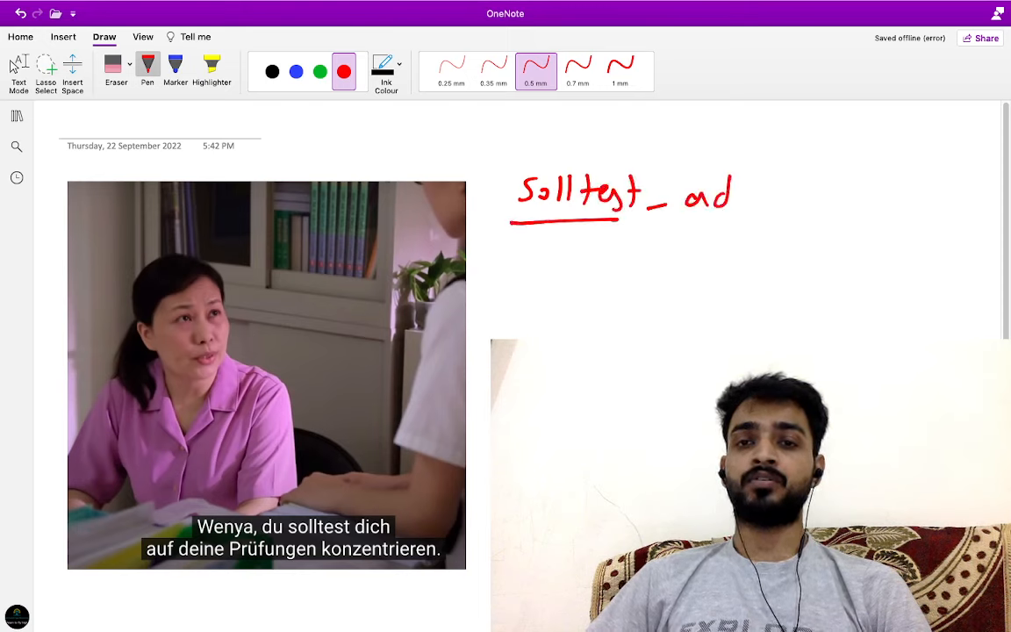
left_click_drag(733, 194, 764, 197)
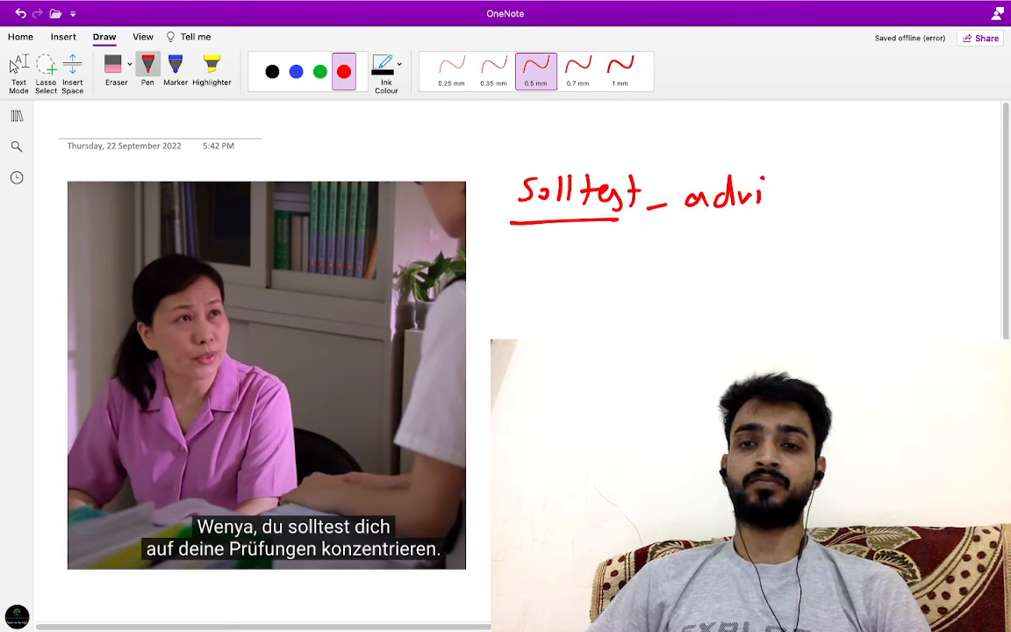
left_click_drag(762, 193, 781, 207)
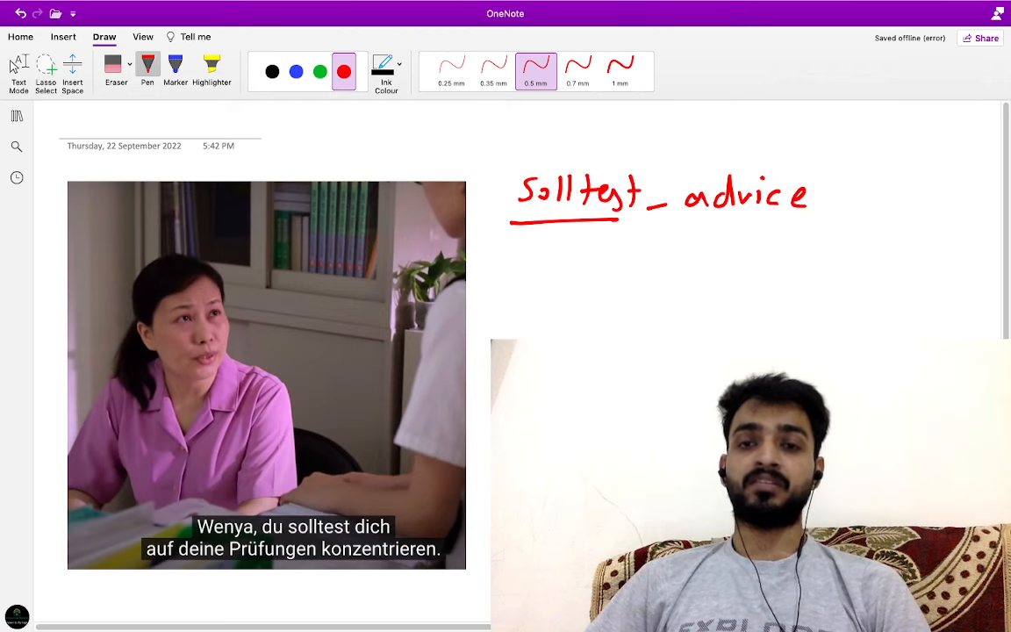
Write 'sich konzentrieren auf (A) die Prüfung' in red below the first note
left_click_drag(505, 264, 571, 277)
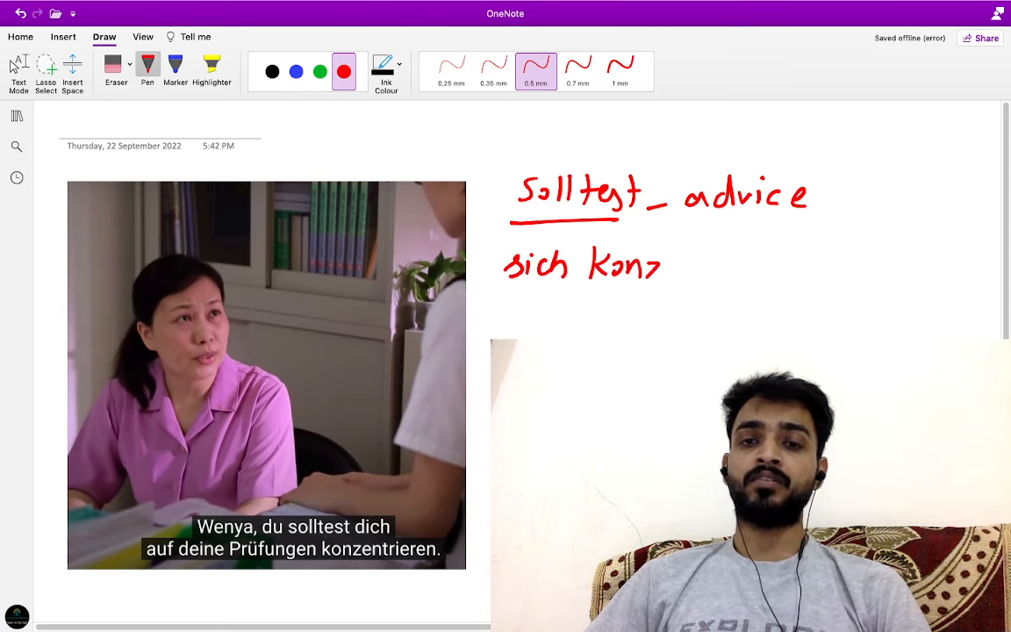
left_click_drag(667, 263, 755, 264)
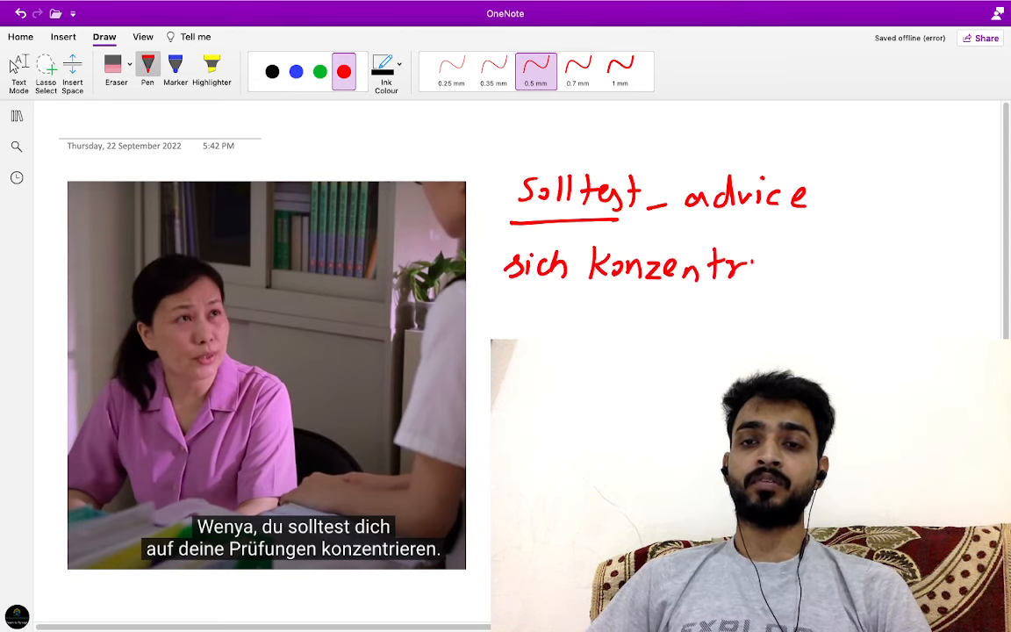
left_click_drag(755, 263, 821, 268)
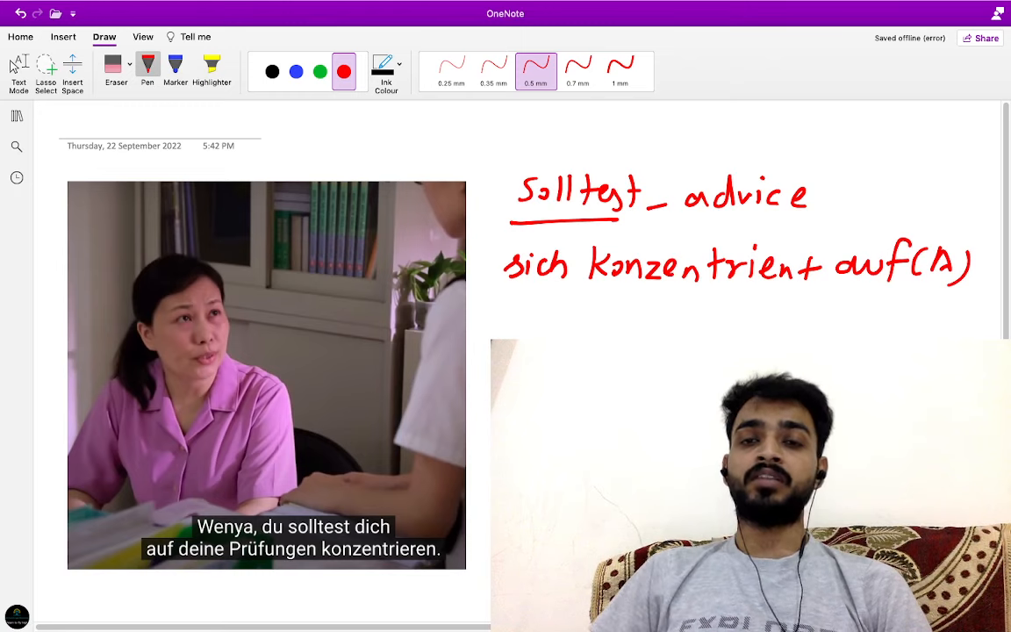
left_click(527, 316)
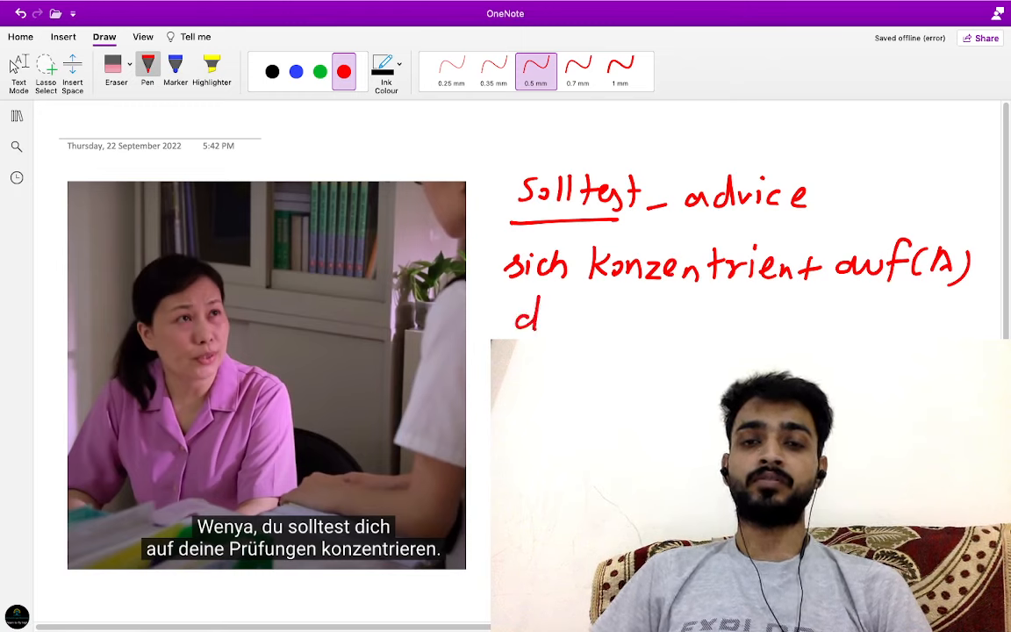
left_click_drag(544, 316, 632, 316)
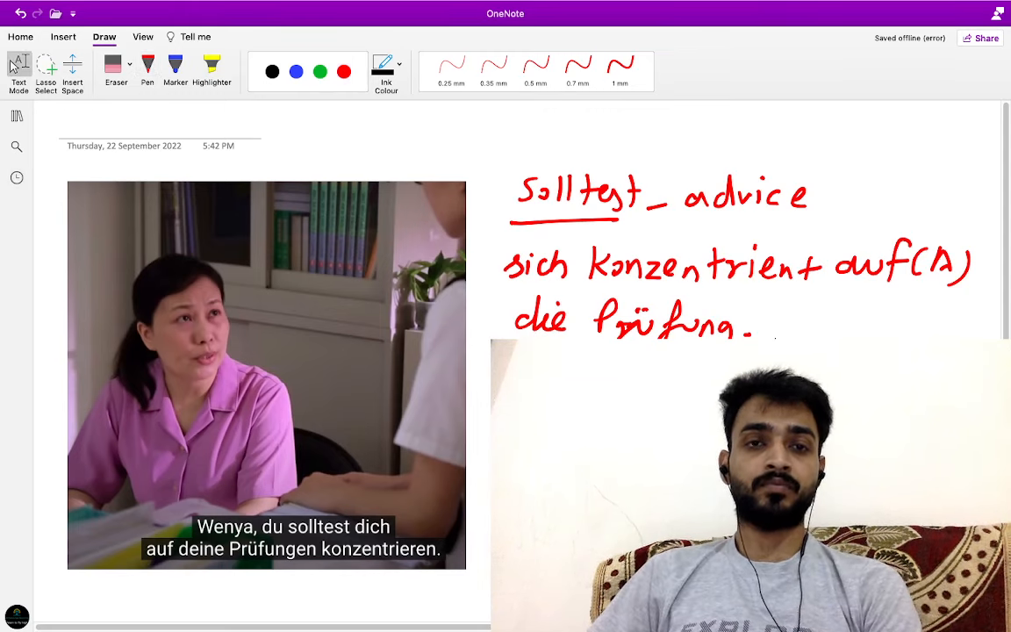
left_click(536, 63)
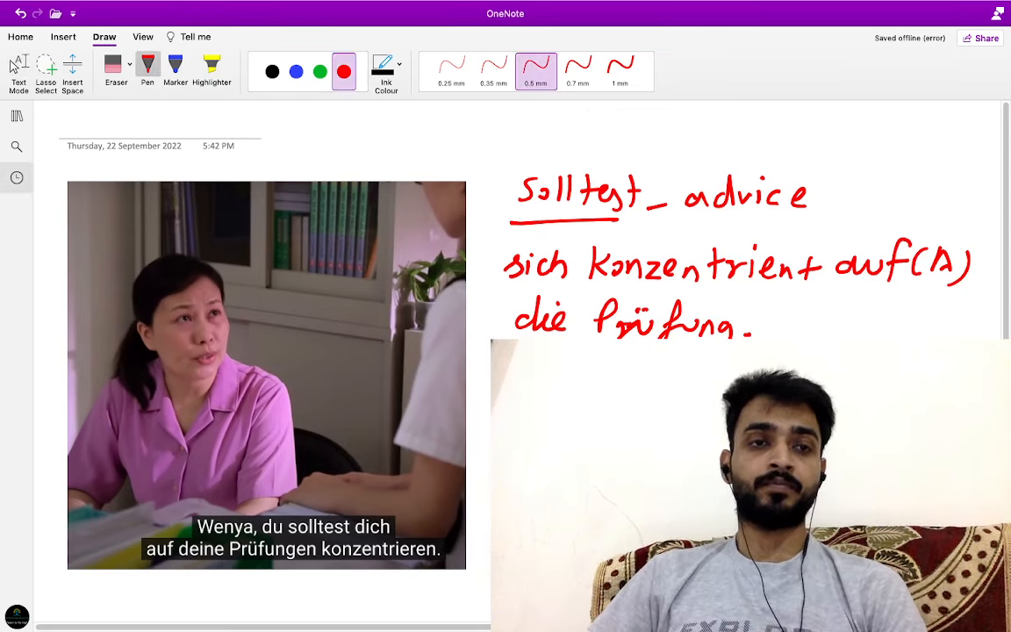
left_click(16, 177)
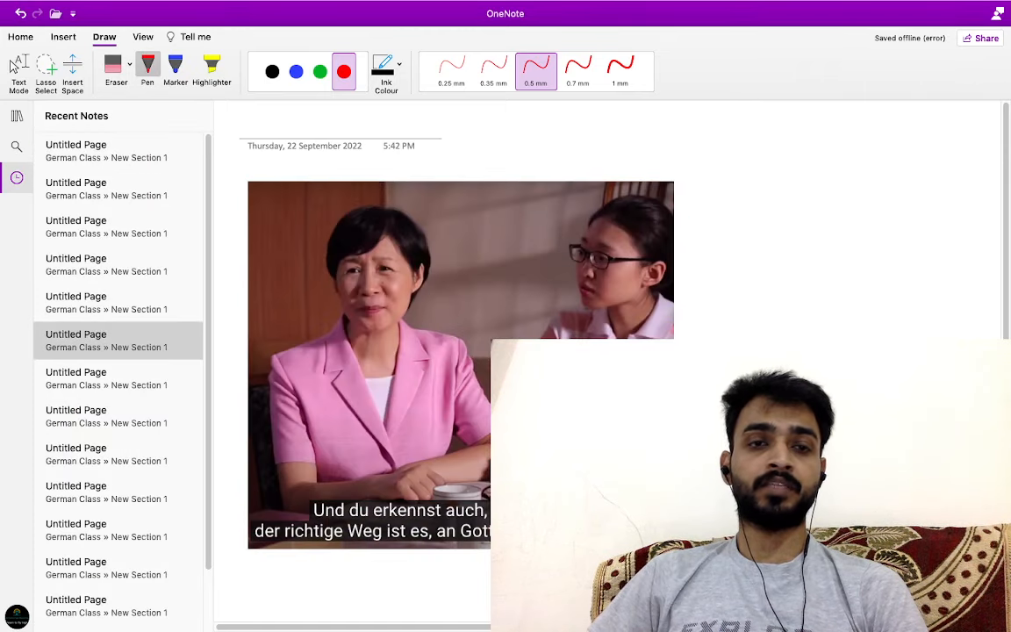
On the Gott page, write an underlined red 'glauben + an' beside the screenshot
left_click(17, 115)
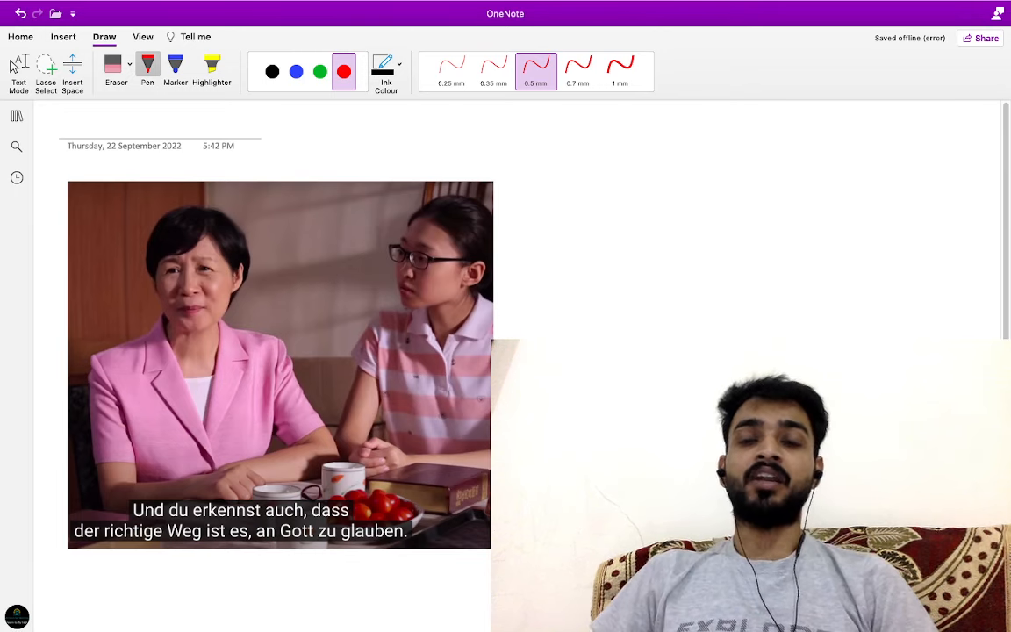
left_click_drag(568, 189, 549, 250)
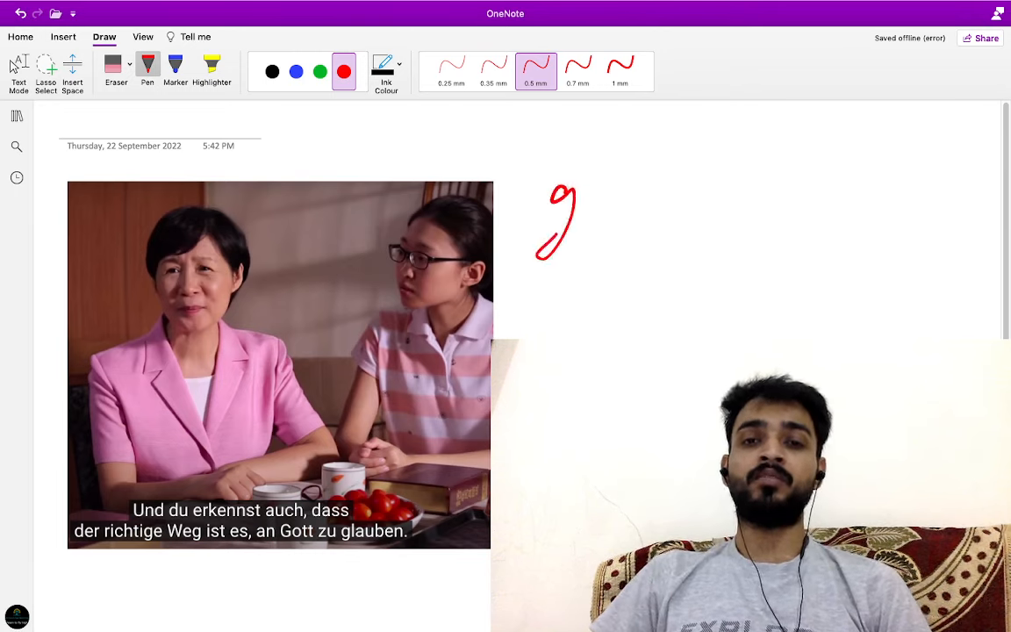
left_click_drag(579, 202, 676, 193)
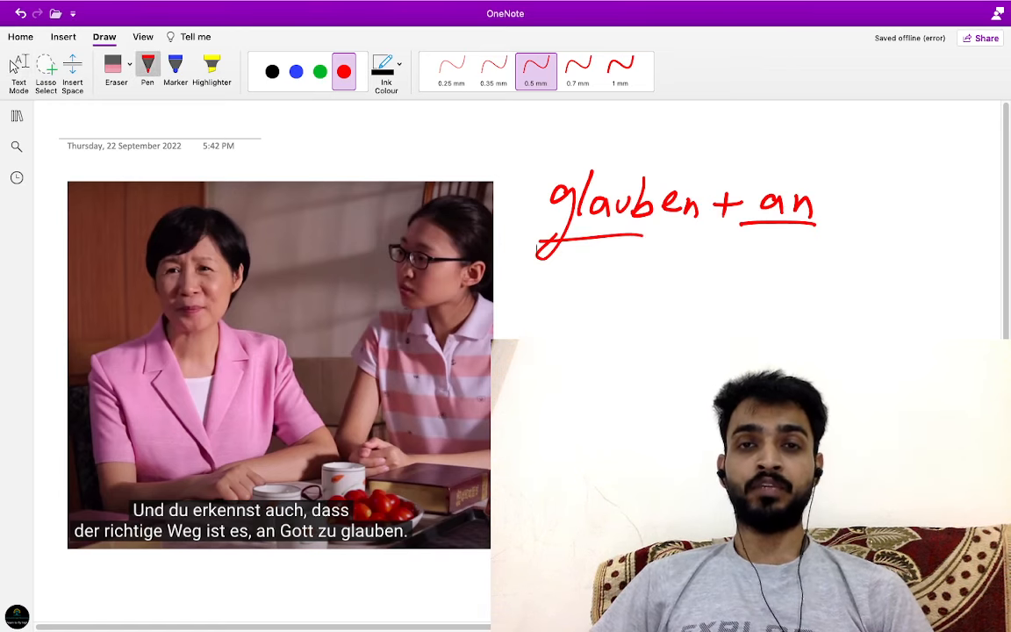
left_click_drag(584, 258, 601, 263)
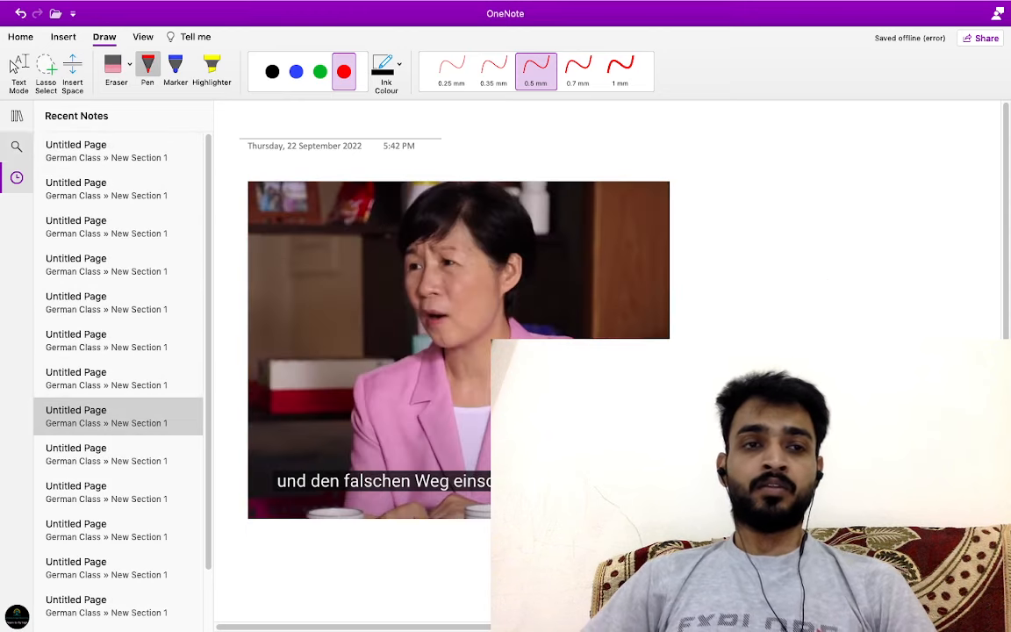
On the falschen-Weg page, write 'einschlagen – take, adopt' in red with a dividing line
left_click(15, 115)
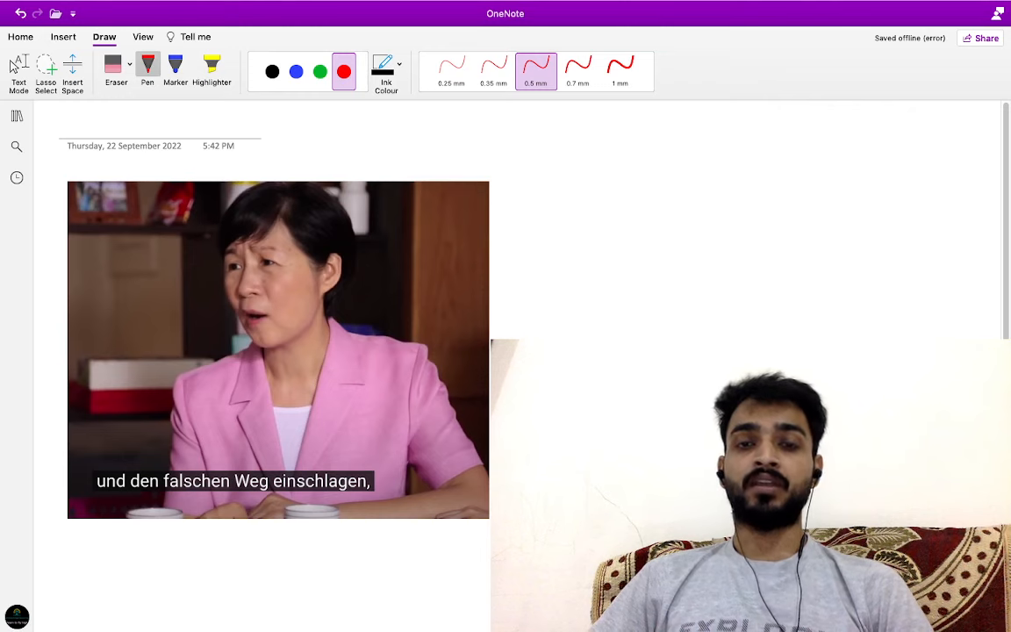
left_click_drag(531, 215, 592, 188)
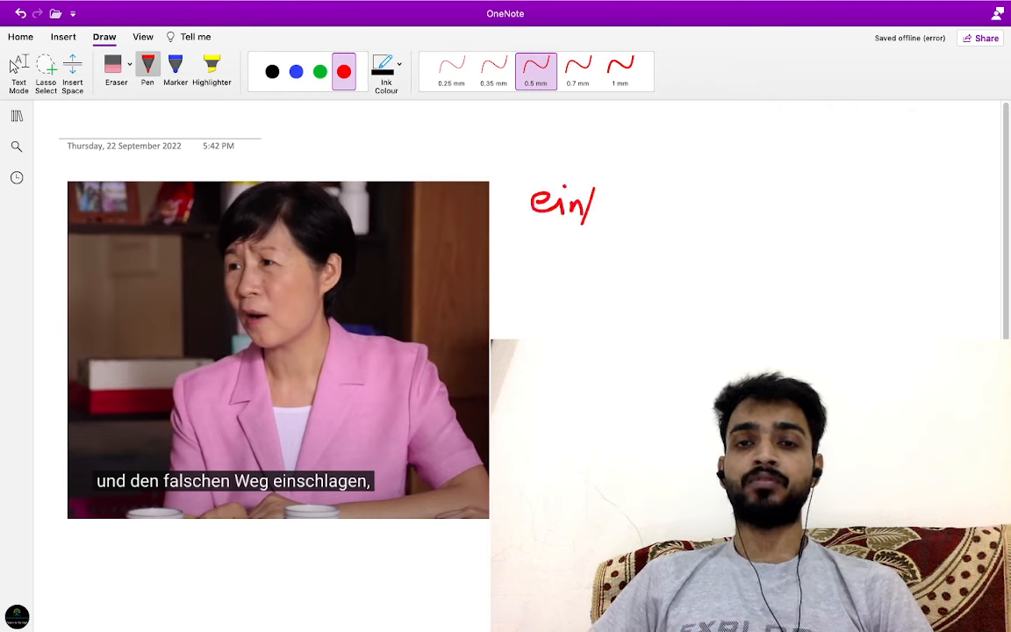
left_click_drag(601, 202, 676, 211)
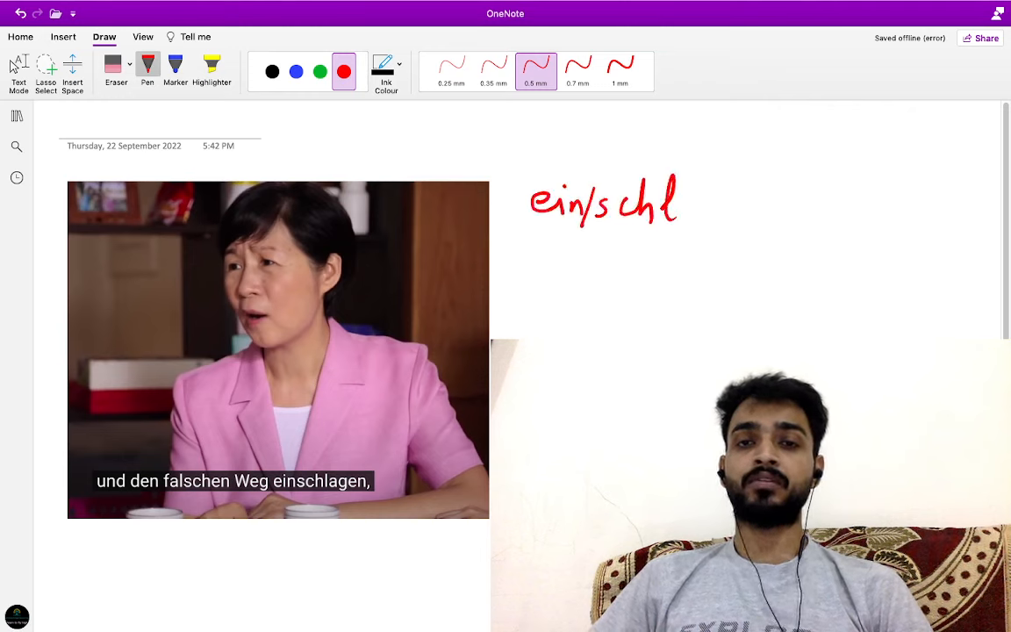
left_click_drag(675, 211, 754, 220)
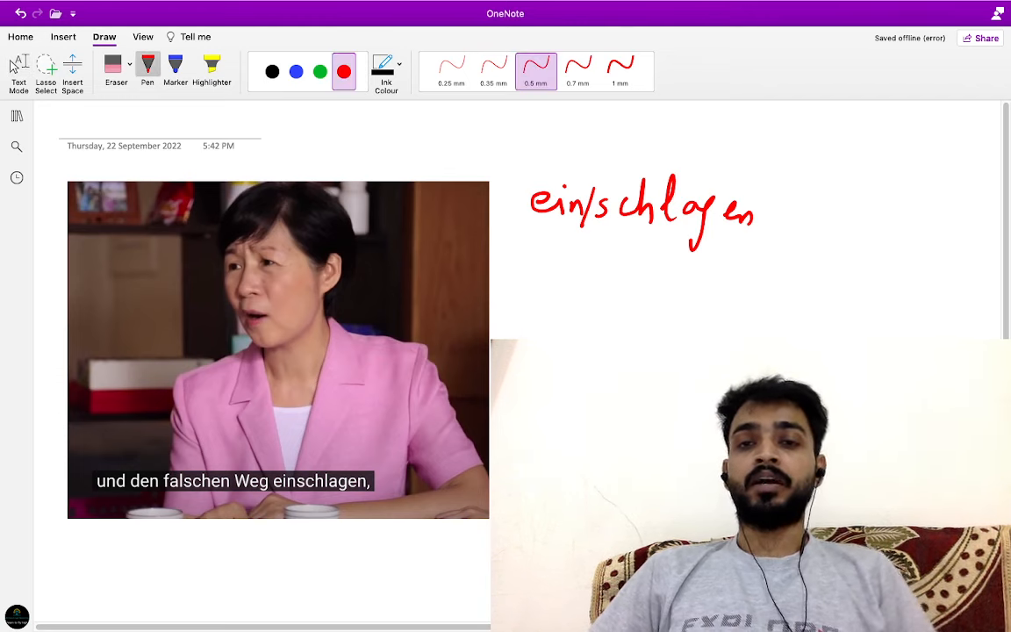
left_click_drag(509, 250, 561, 254)
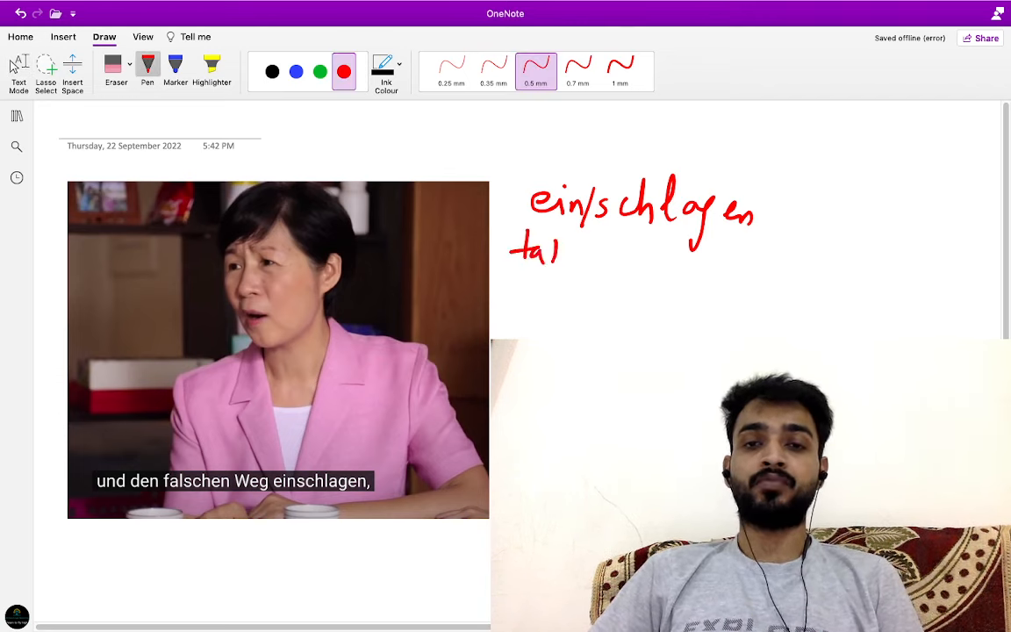
left_click_drag(561, 255, 650, 263)
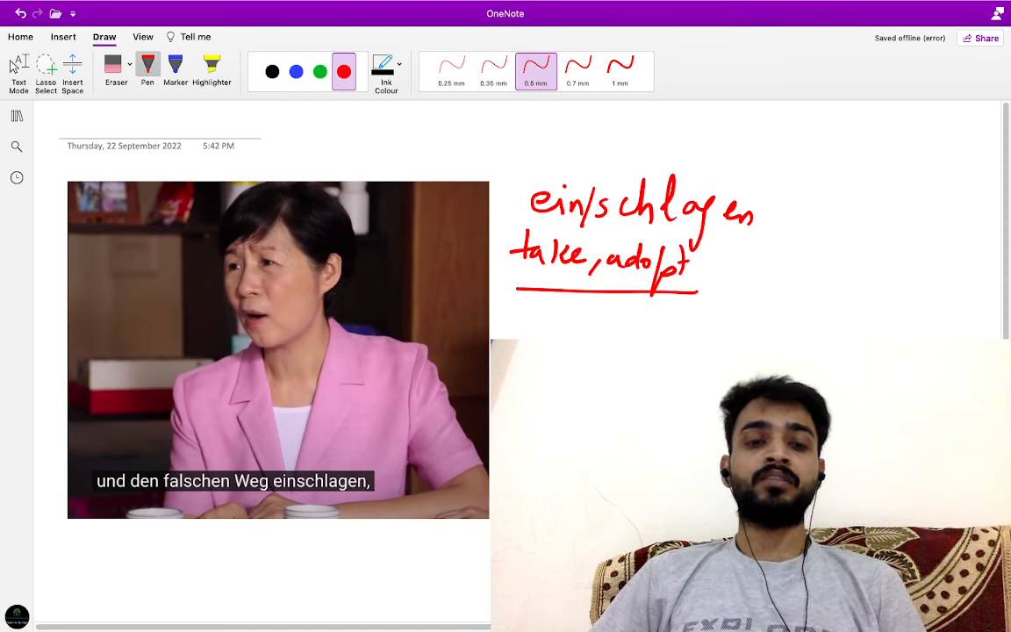
left_click_drag(763, 153, 753, 294)
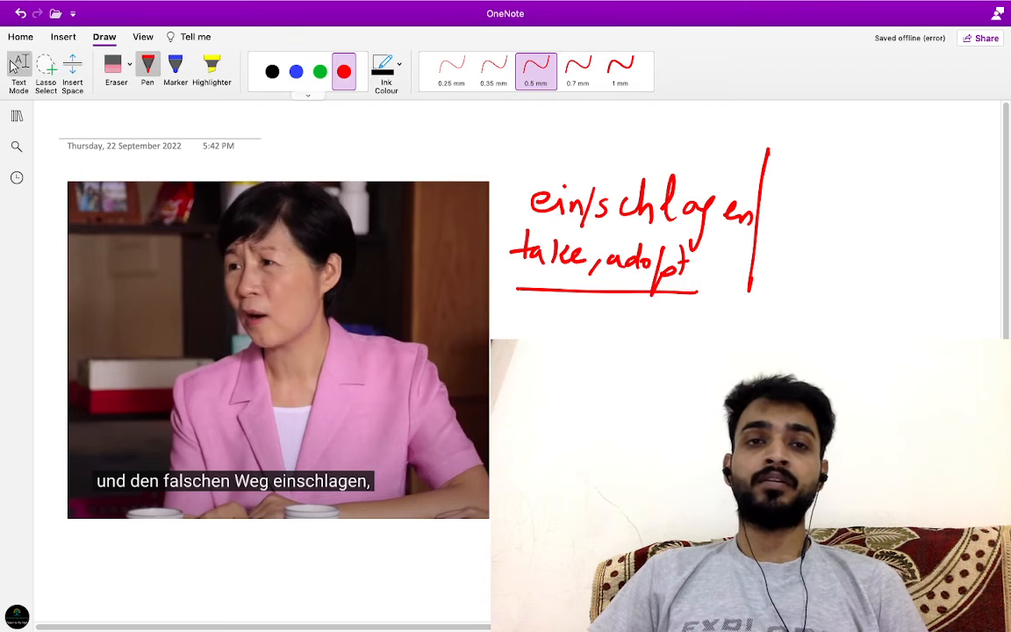
Write two blue phrases beginning 'den Weg' right of the divider
left_click(297, 71)
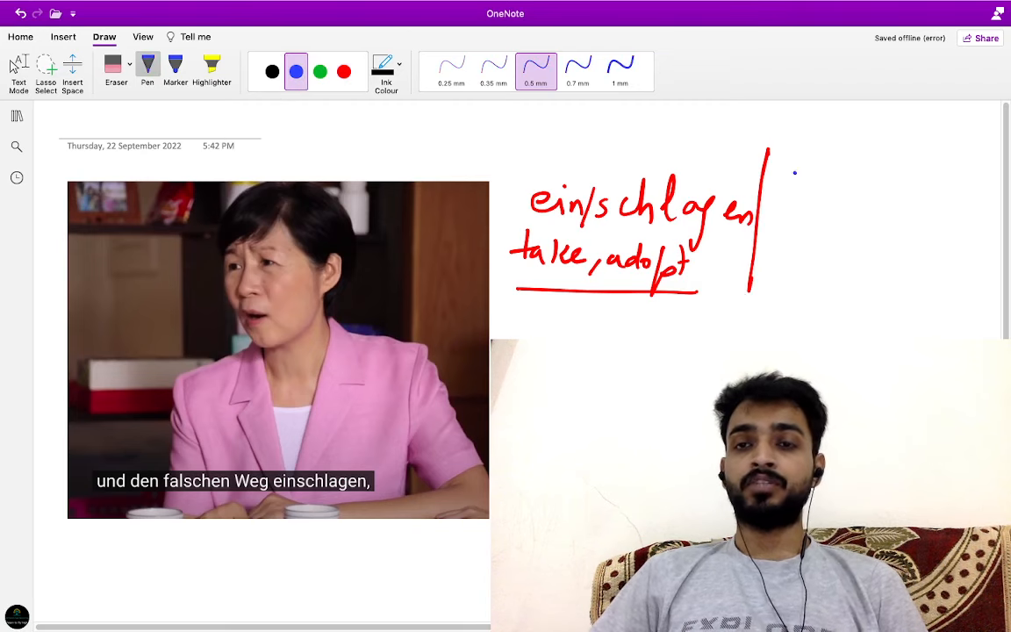
left_click_drag(785, 163, 838, 189)
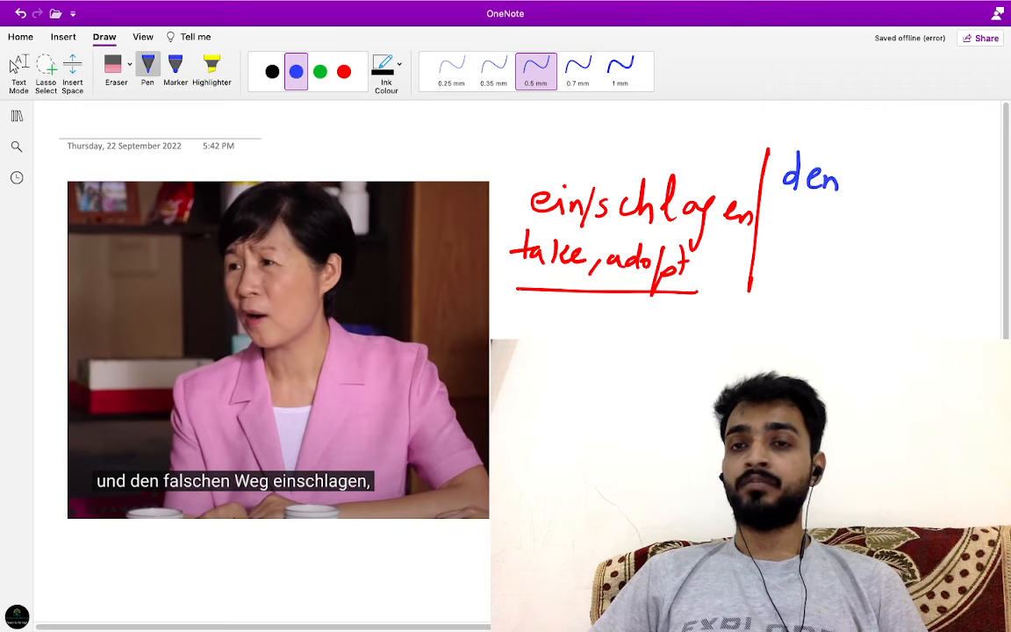
left_click_drag(865, 162, 926, 197)
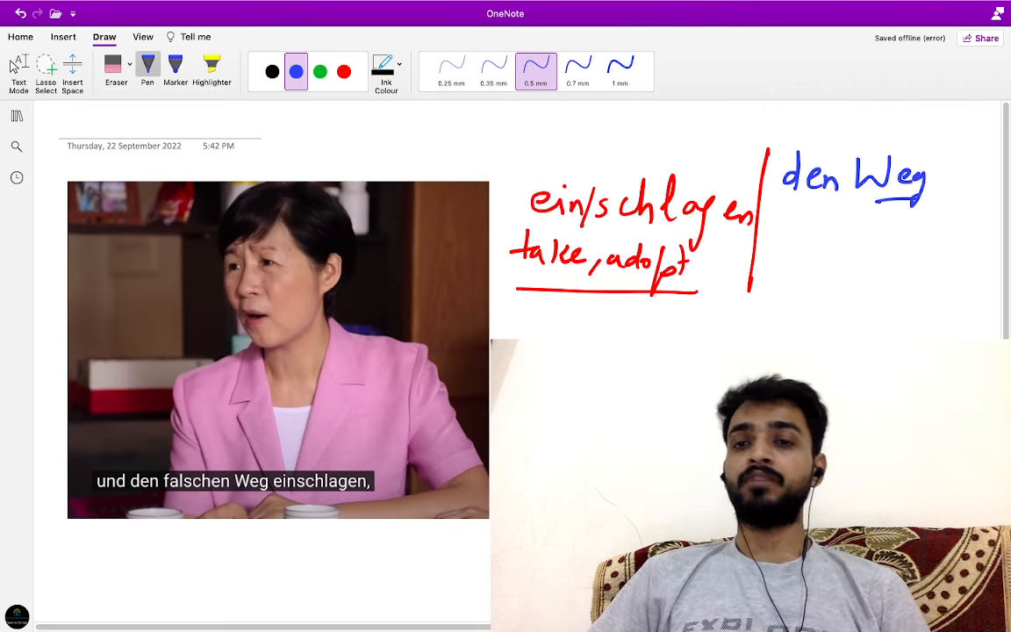
left_click_drag(776, 232, 812, 255)
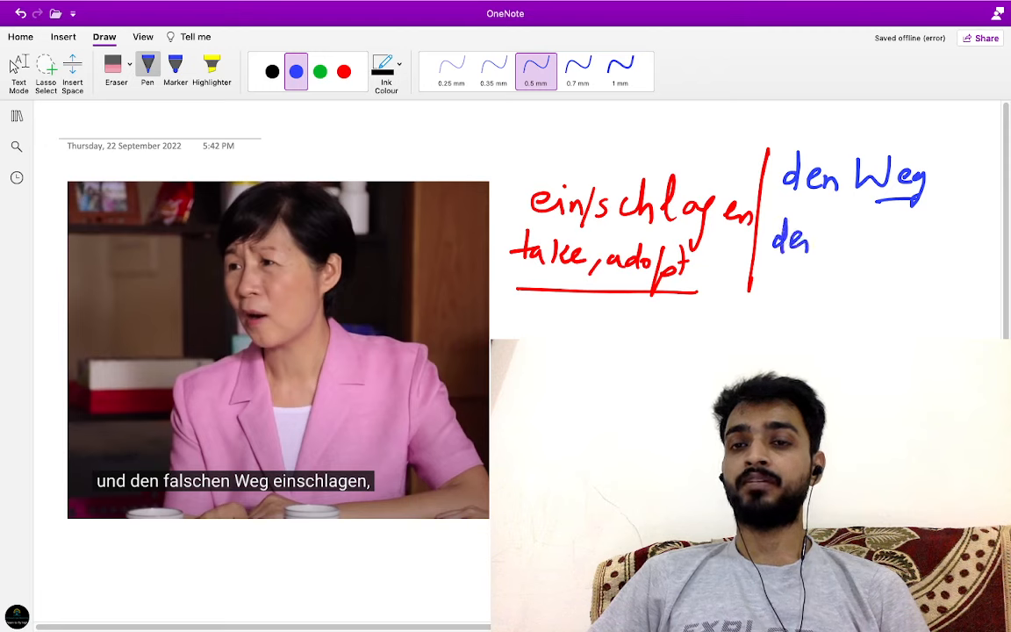
left_click_drag(816, 246, 908, 246)
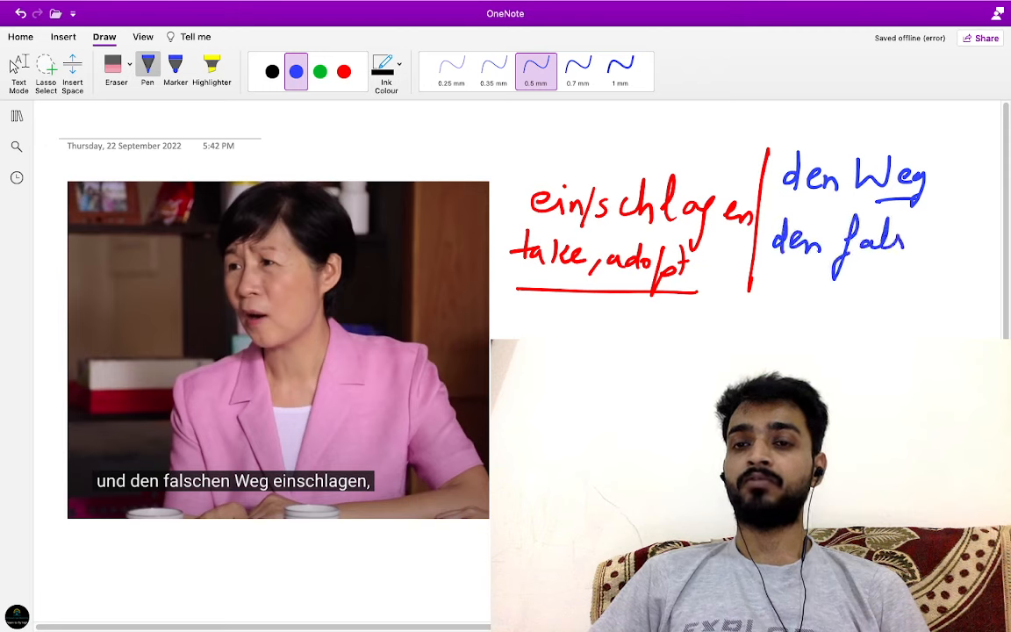
left_click_drag(887, 246, 974, 250)
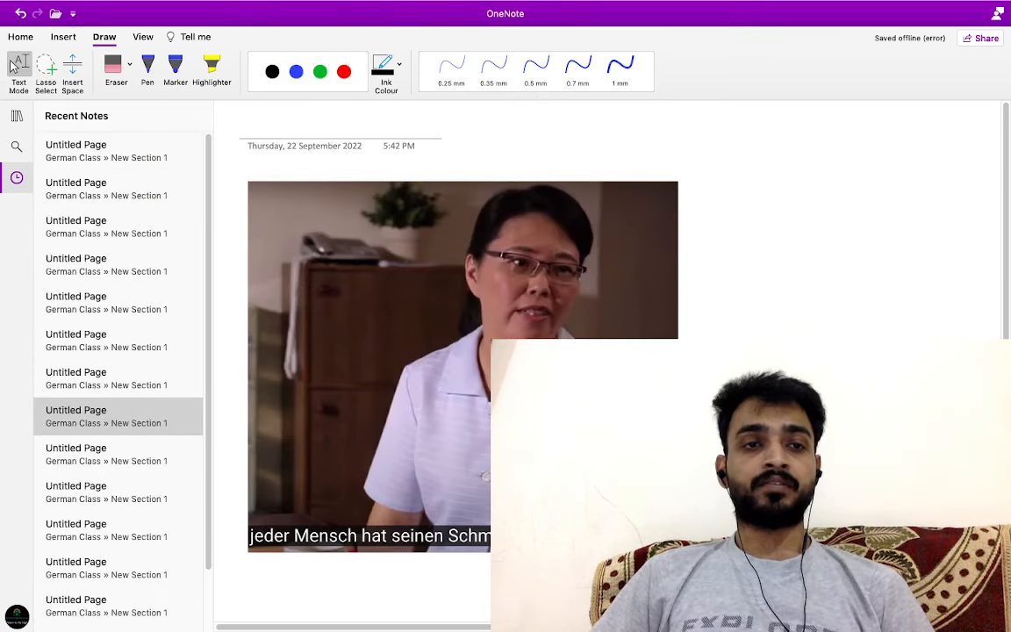
On the Schmerz page, write 'Sorrow/difficulty' in blue under 'der Schmerz'
left_click(17, 115)
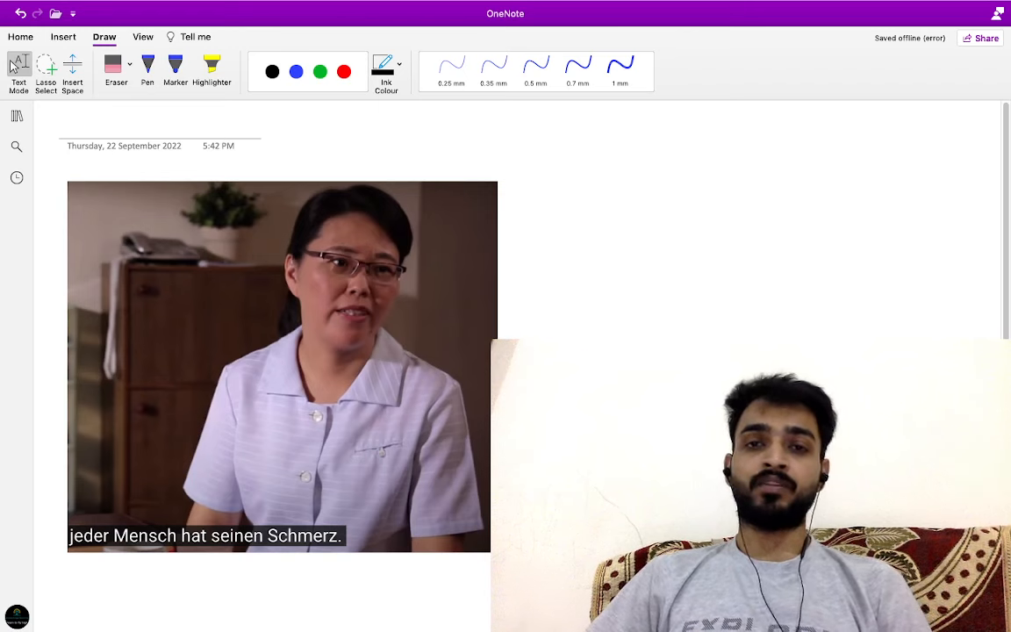
left_click(297, 71)
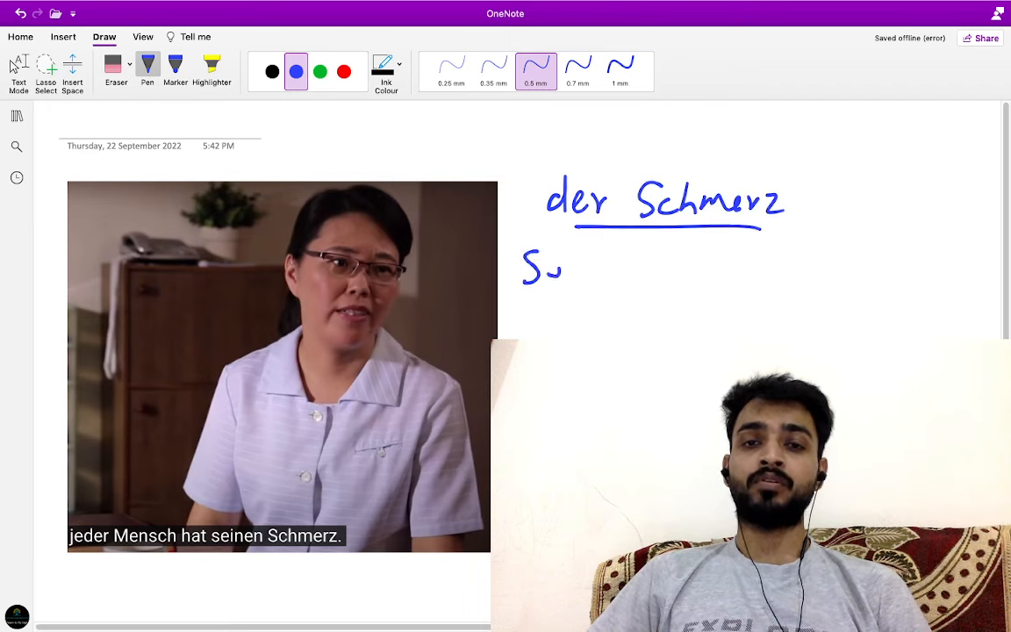
left_click_drag(562, 268, 654, 267)
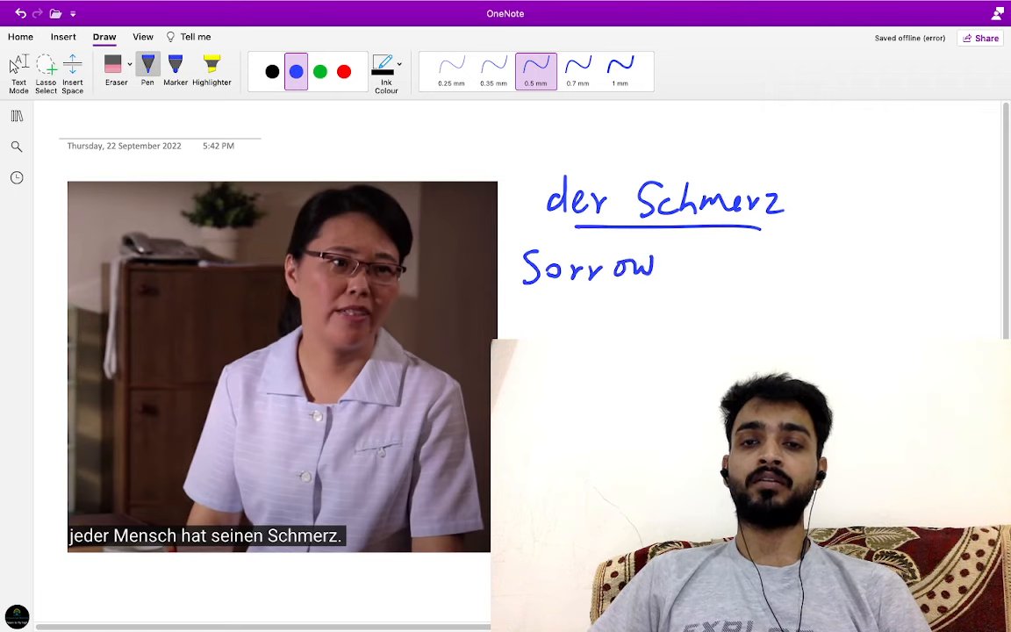
left_click_drag(654, 264, 763, 267)
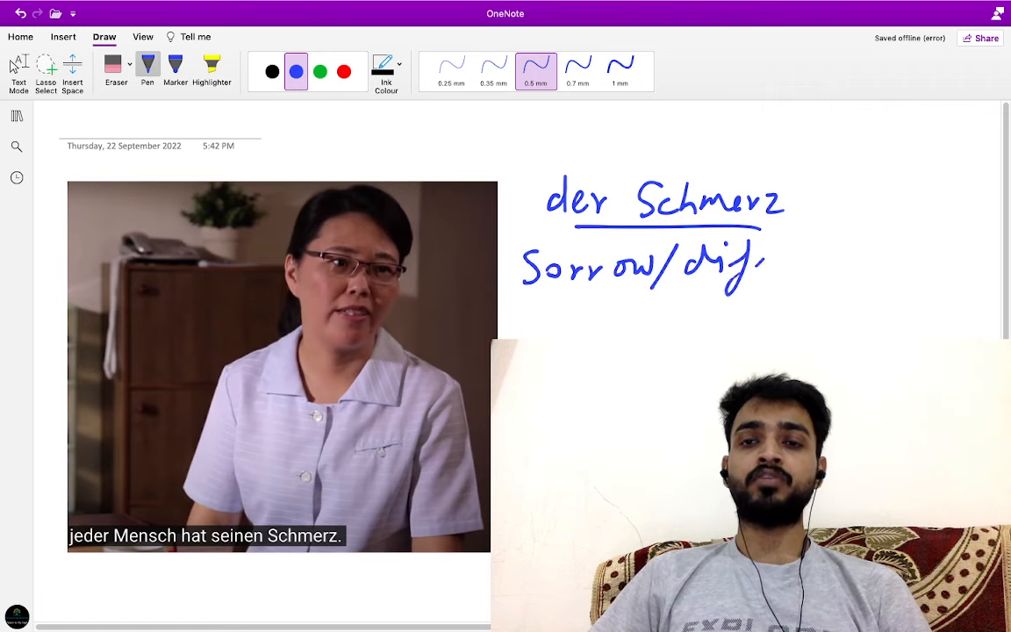
left_click_drag(746, 264, 790, 254)
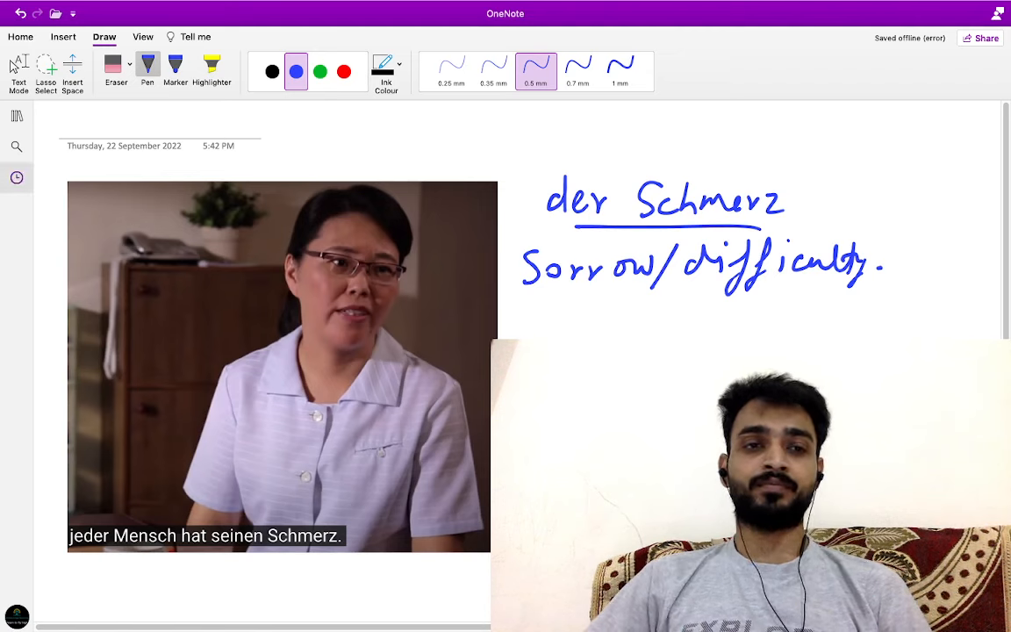
left_click(17, 177)
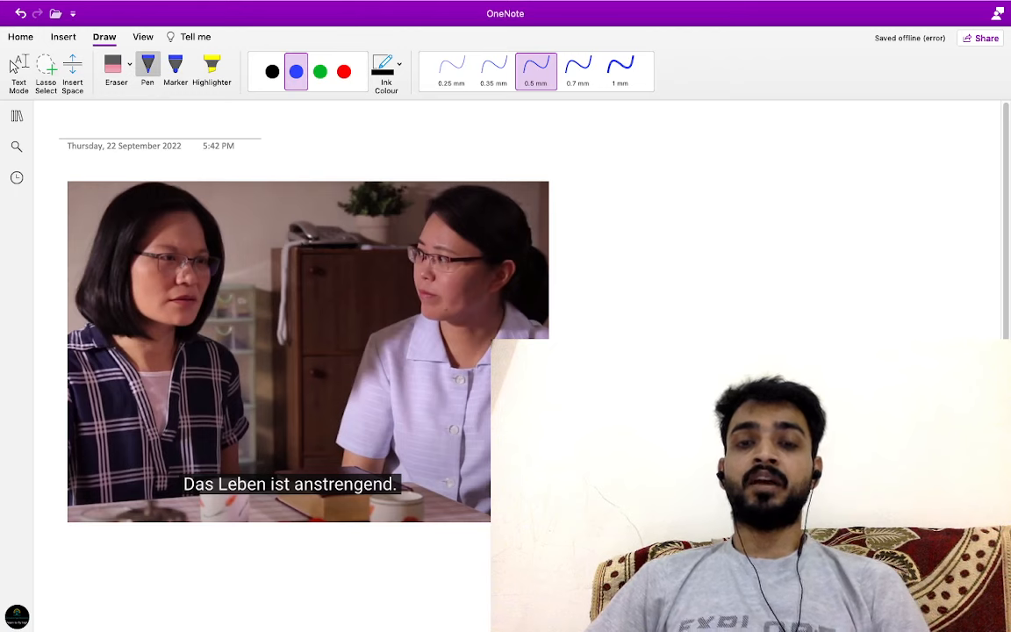
Write 'Stress' in blue right of the 'Das Leben ist anstrengend' screenshot
left_click_drag(597, 211, 632, 206)
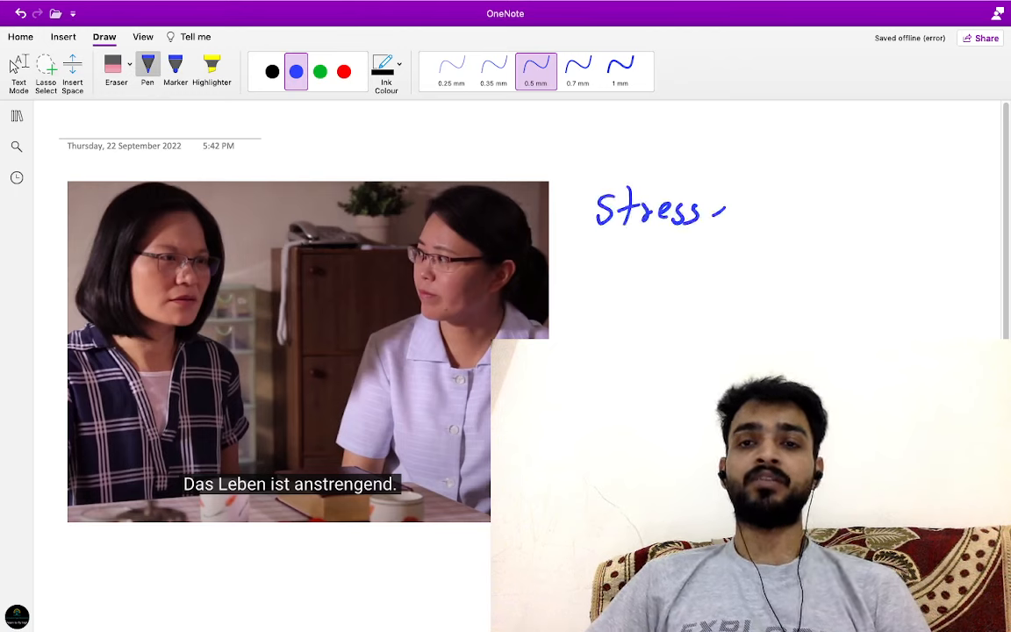
left_click_drag(733, 210, 777, 219)
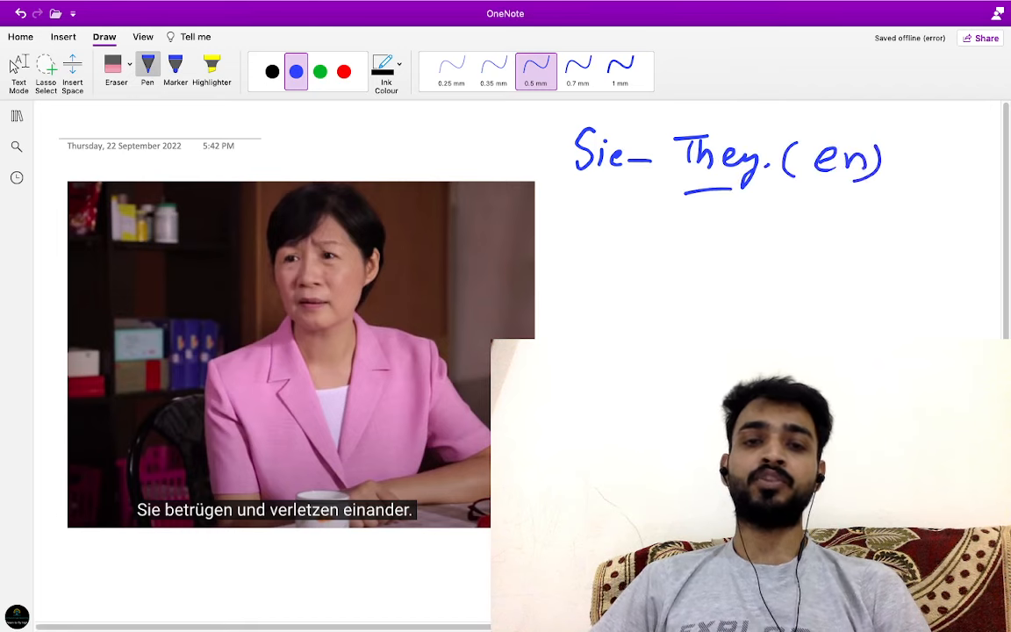
Under 'Sie – They', add a blue arrow with 'to cheat', 'hurt' and 'each other'
left_click_drag(601, 202, 601, 237)
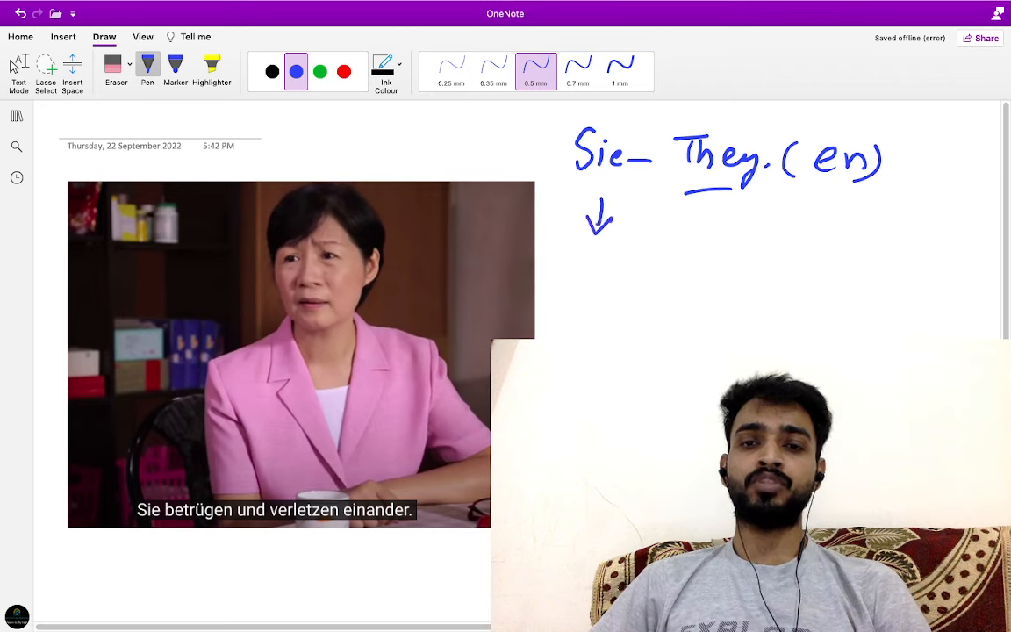
left_click_drag(571, 263, 654, 264)
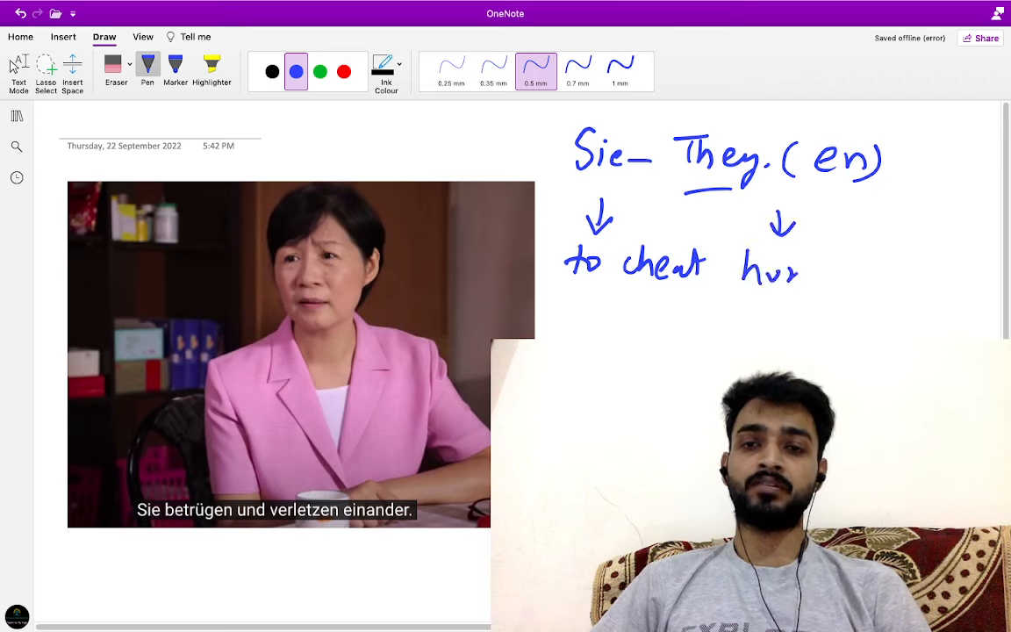
left_click_drag(799, 276, 830, 259)
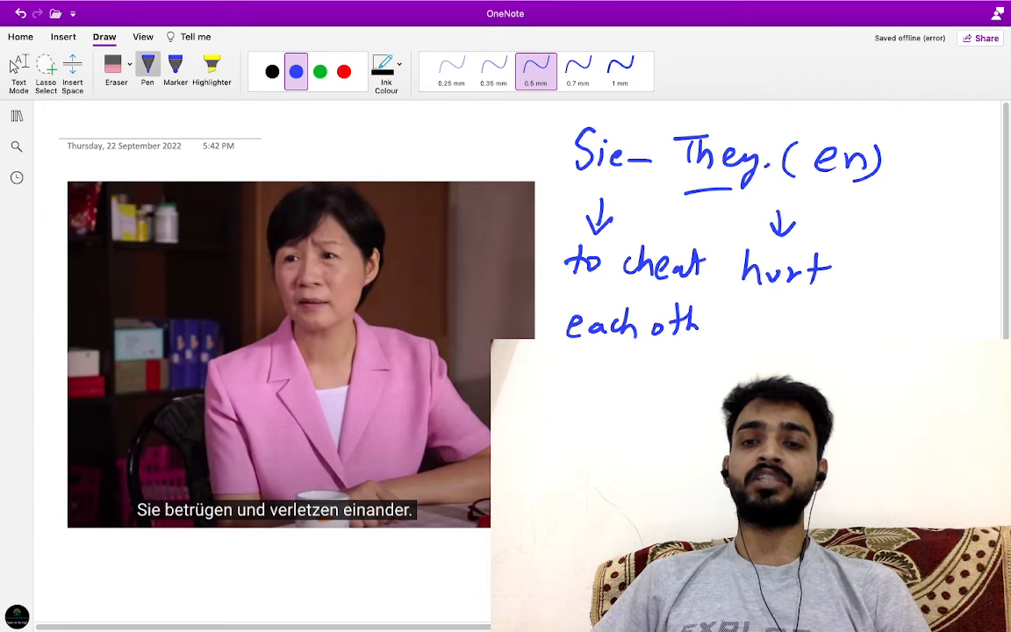
left_click_drag(702, 325, 738, 329)
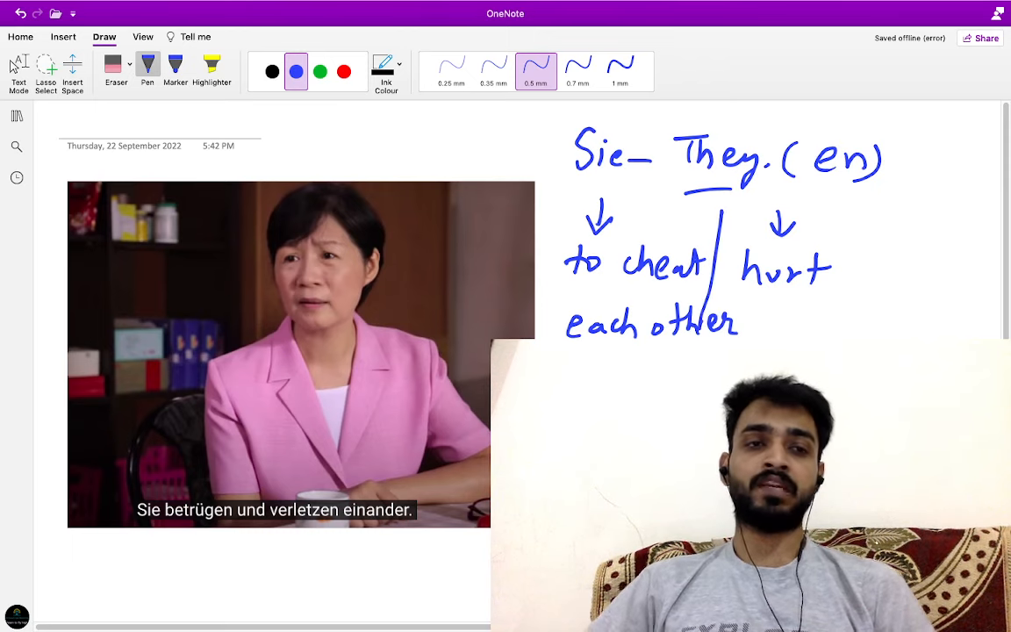
left_click(16, 178)
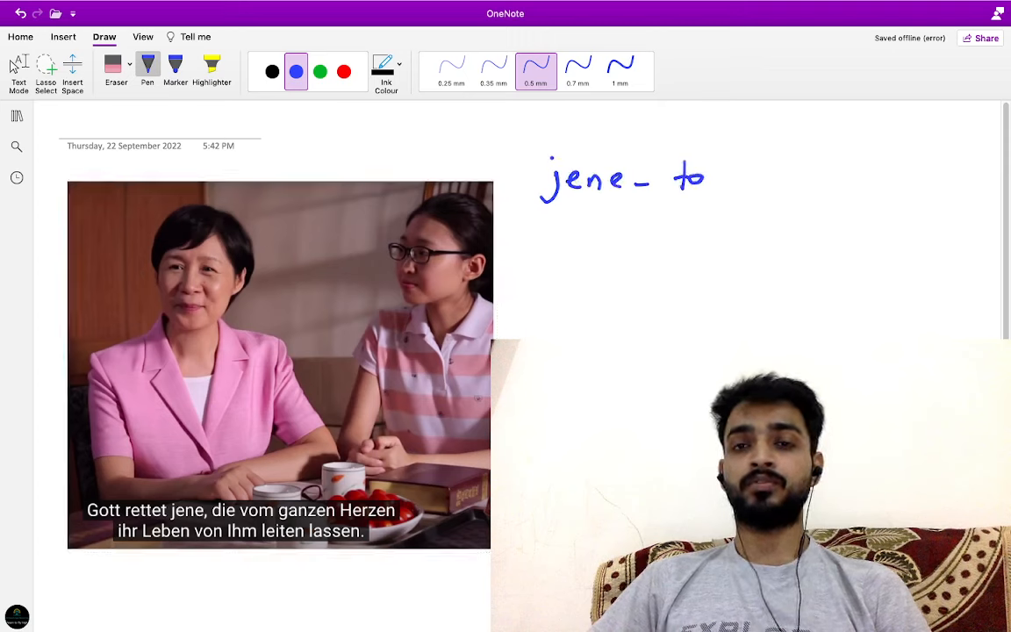
Write 'to those' after 'jene –' and 'retten – rescue' above it in blue
left_click_drag(726, 180, 816, 179)
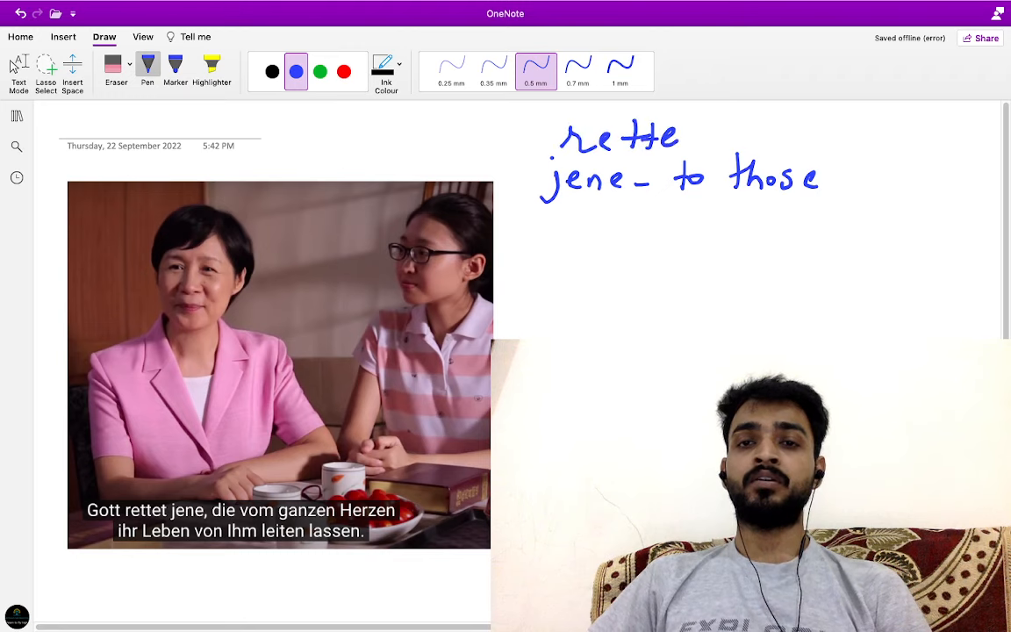
left_click_drag(676, 136, 807, 141)
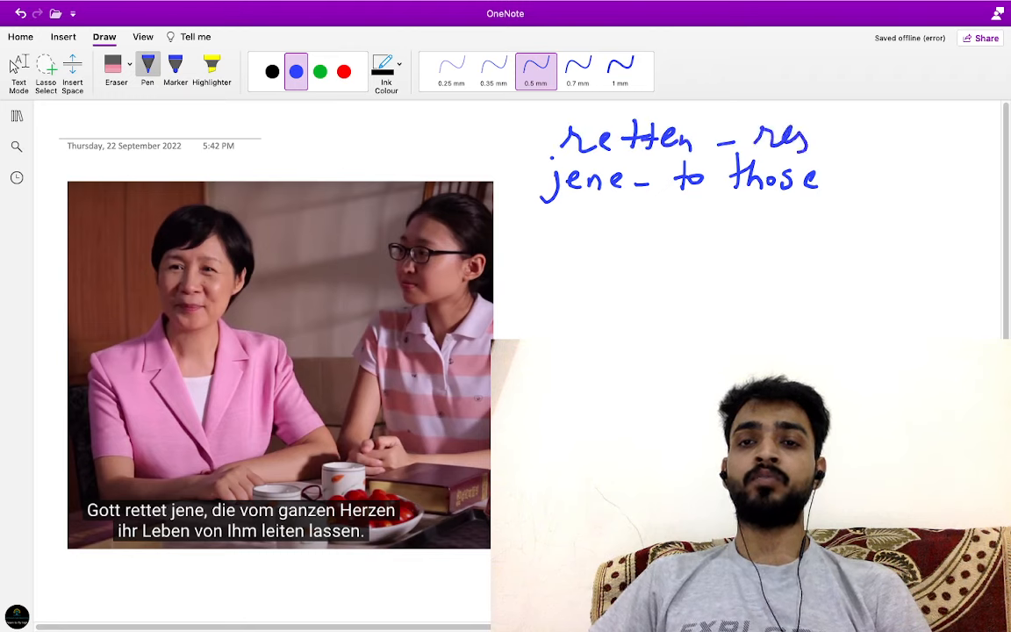
left_click_drag(807, 136, 861, 140)
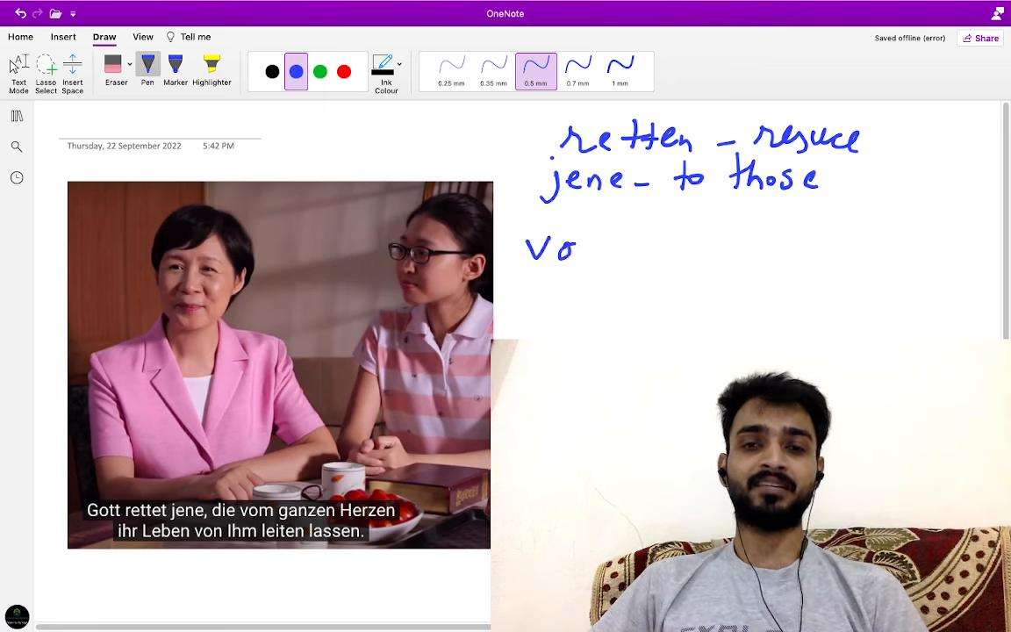
Handwrite 'vom ganzen Herzen' in blue, underlining 'vom' and 'Herzen'
left_click_drag(579, 250, 694, 255)
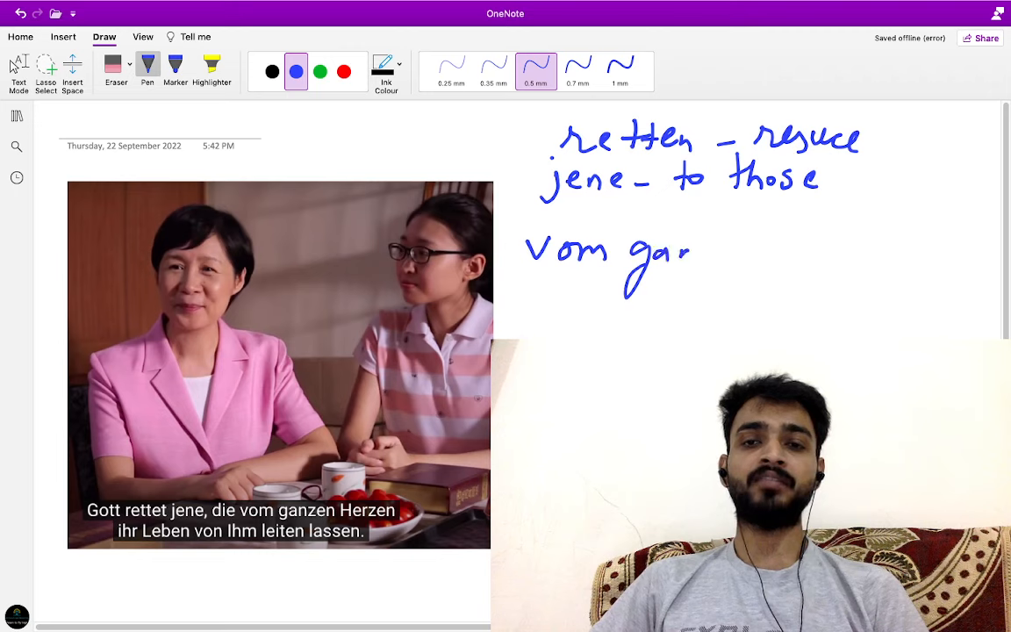
left_click_drag(693, 255, 807, 246)
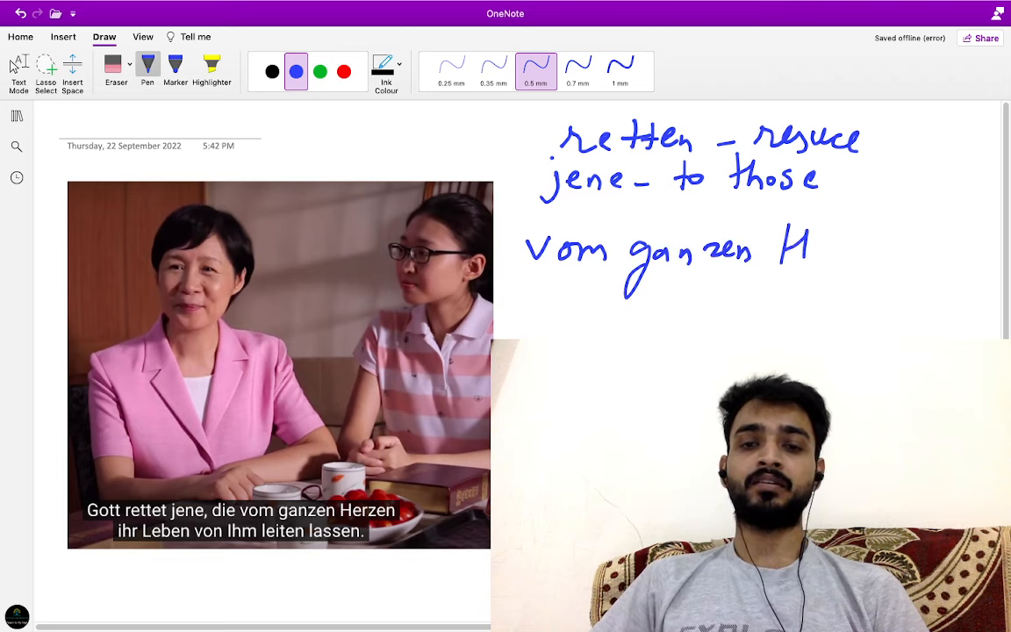
left_click_drag(807, 250, 896, 255)
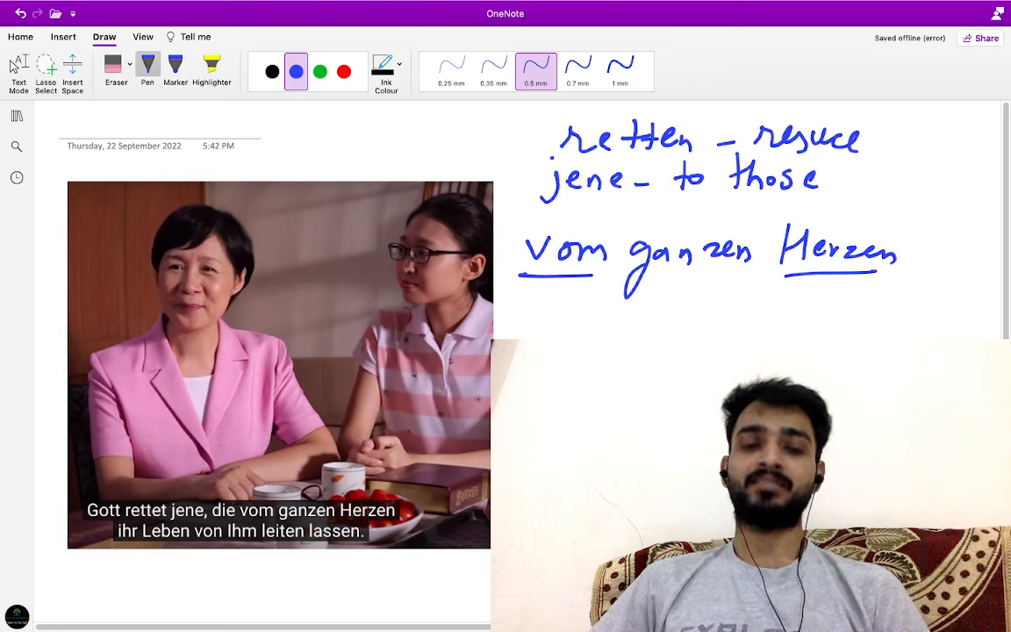
Write 'leiten – lead' in blue below, then switch to the 'ein tolles Kind' page via Recent Notes
left_click_drag(553, 316, 606, 316)
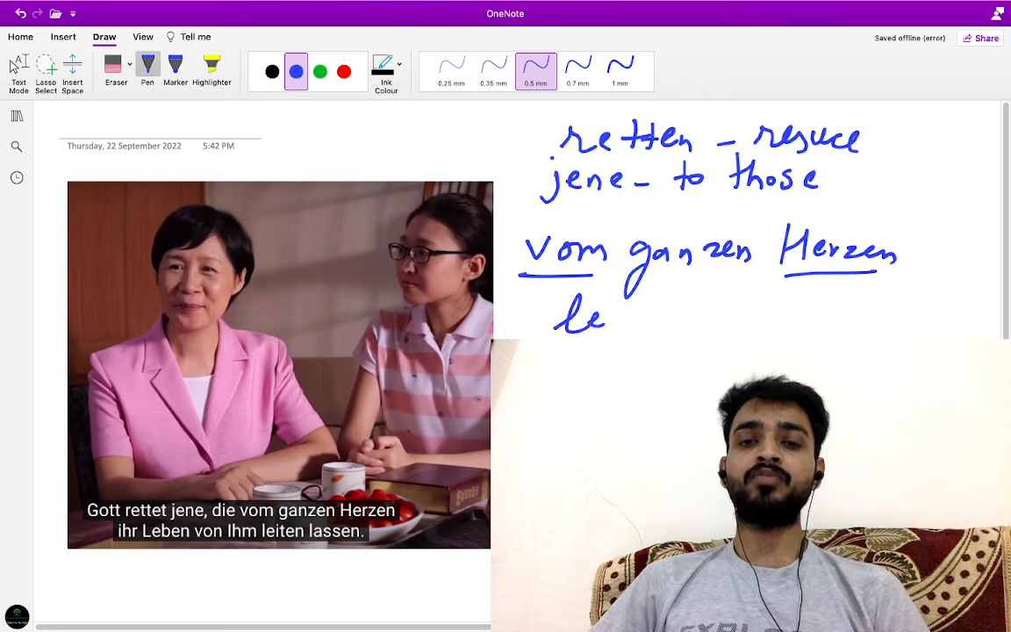
left_click_drag(606, 316, 693, 316)
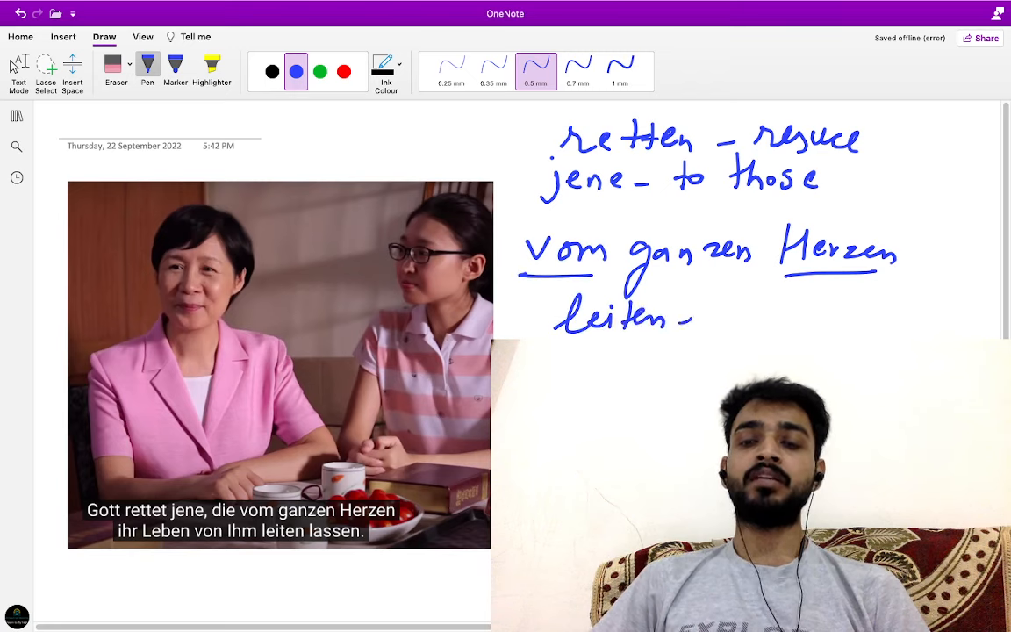
left_click_drag(720, 316, 794, 316)
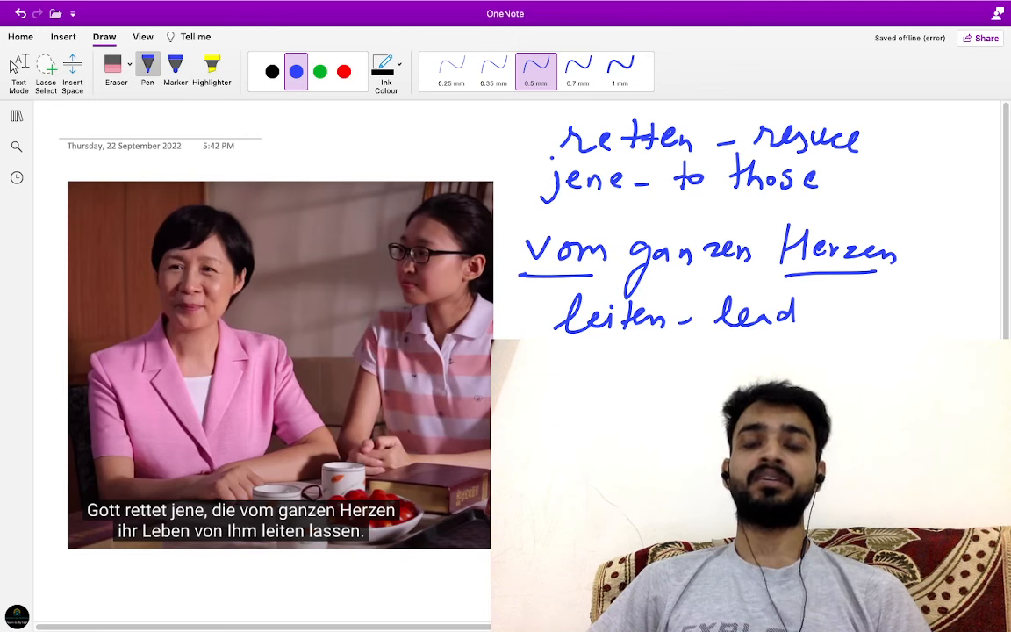
left_click(16, 177)
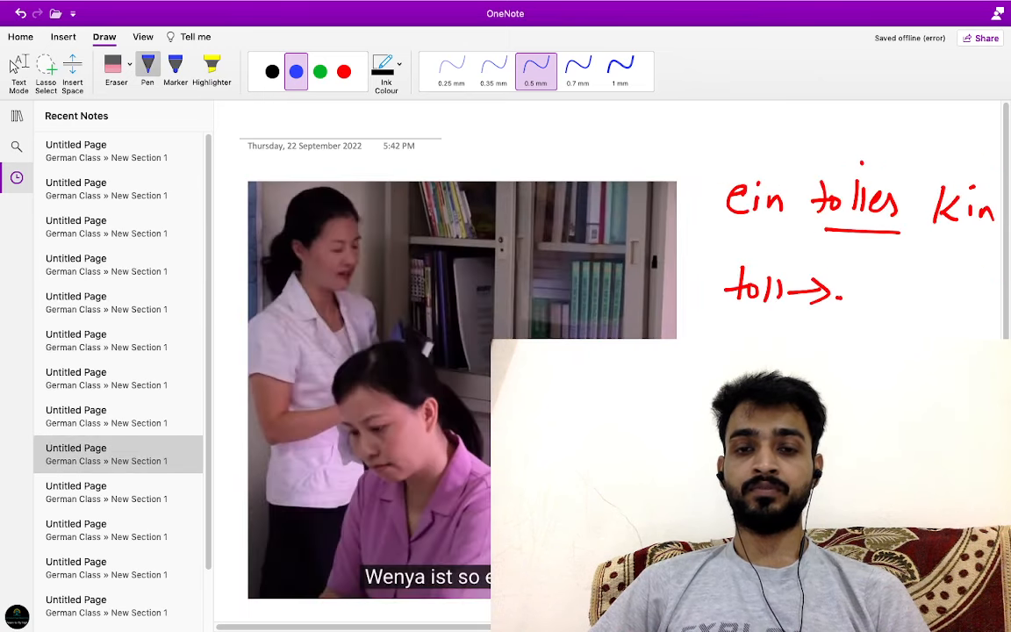
left_click(16, 115)
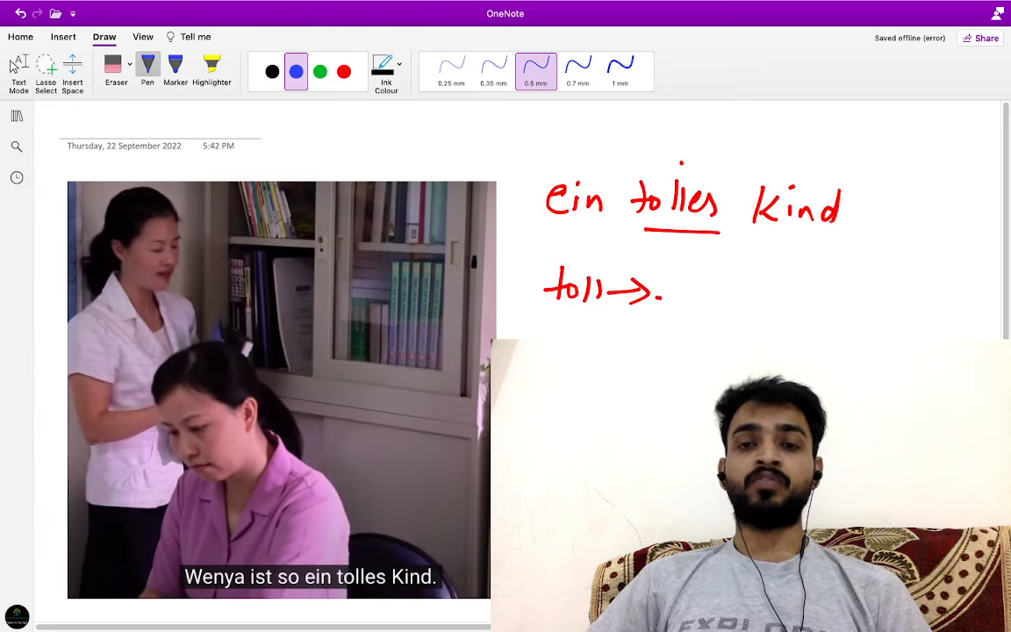